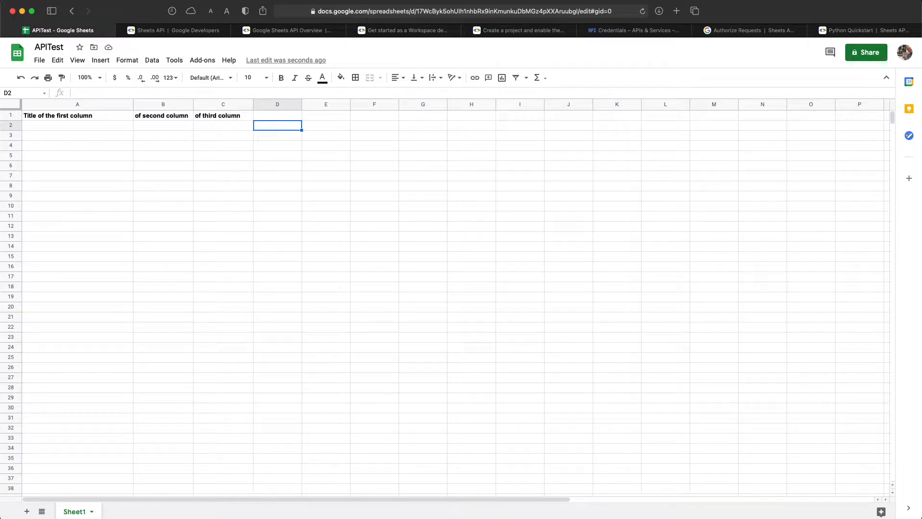
mouse_move(553, 369)
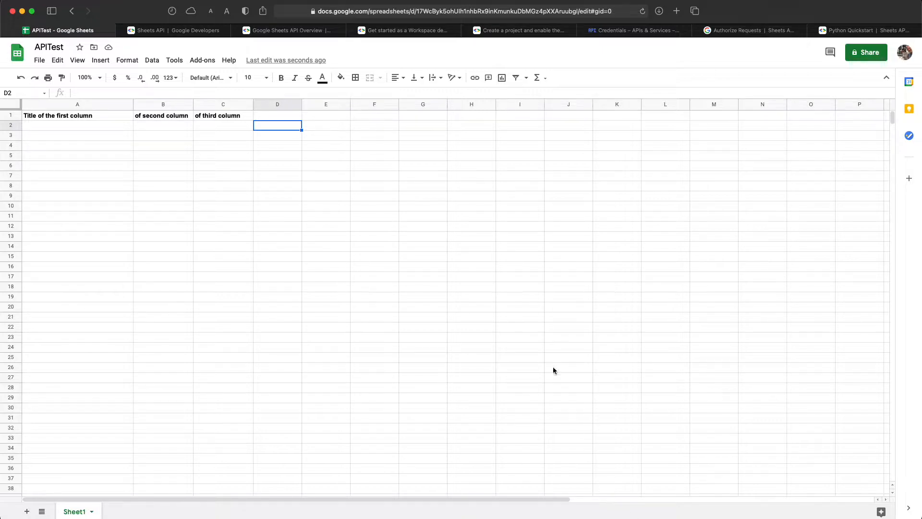
mouse_move(509, 341)
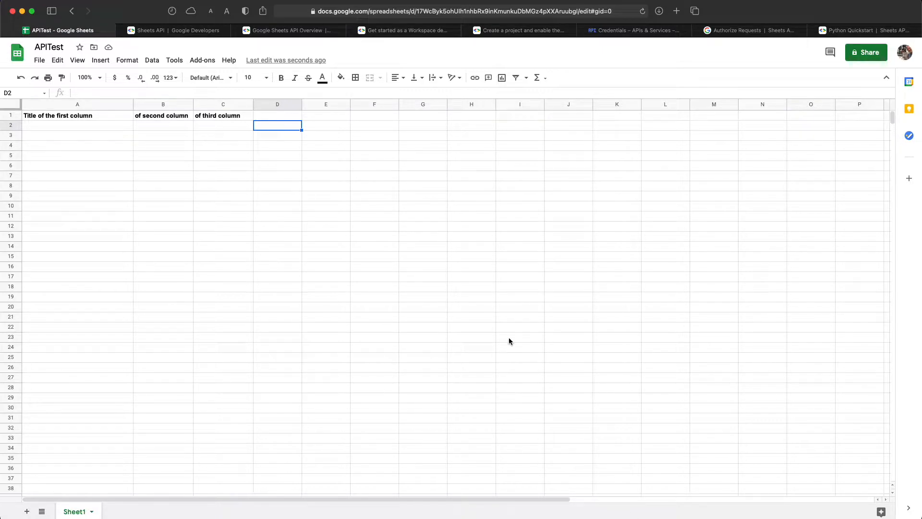
mouse_move(504, 340)
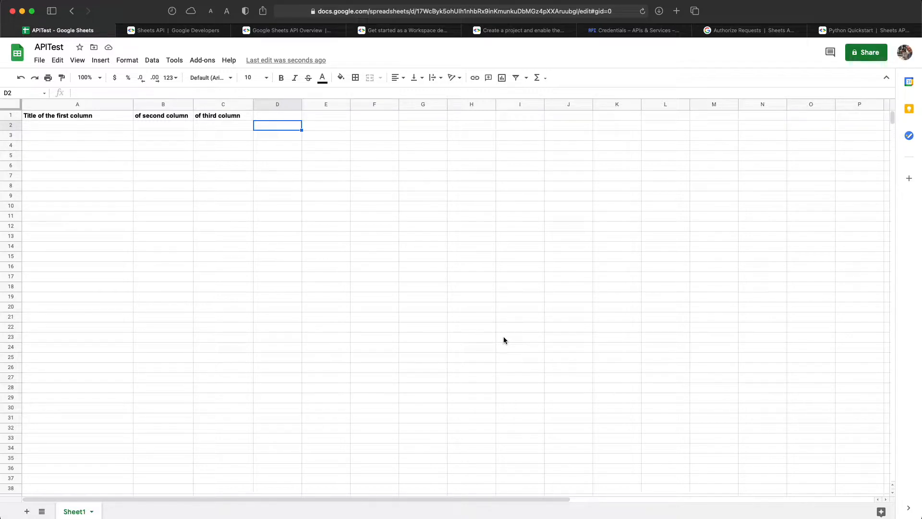
mouse_move(285, 207)
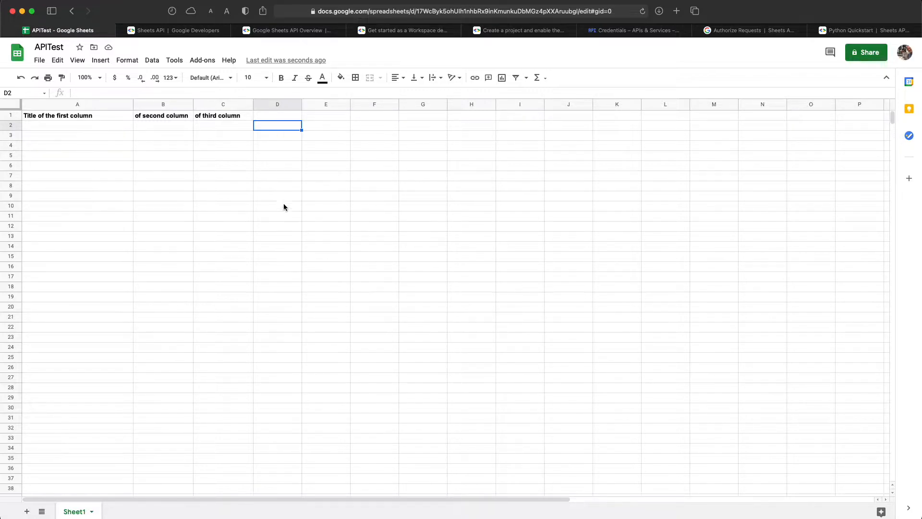
mouse_move(290, 120)
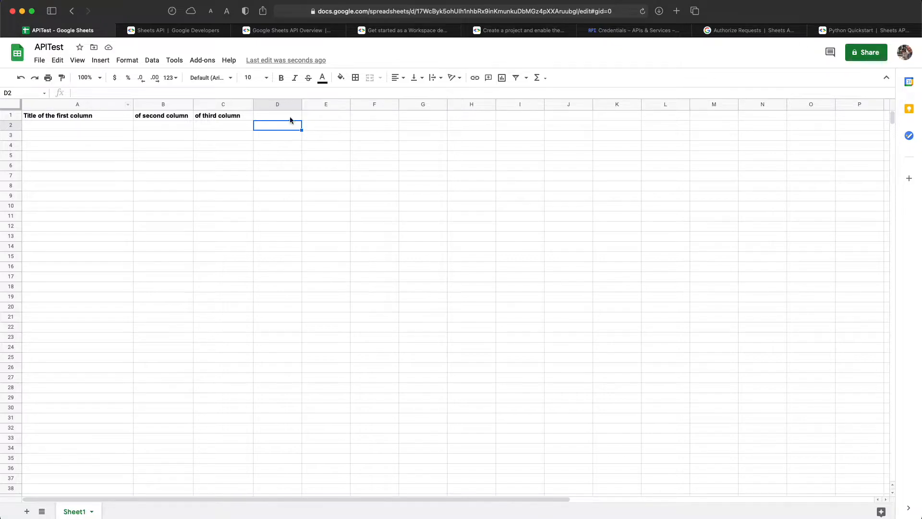
- Enter 'x' in cell D1 as a fourth header beside the three column titles
text(x)
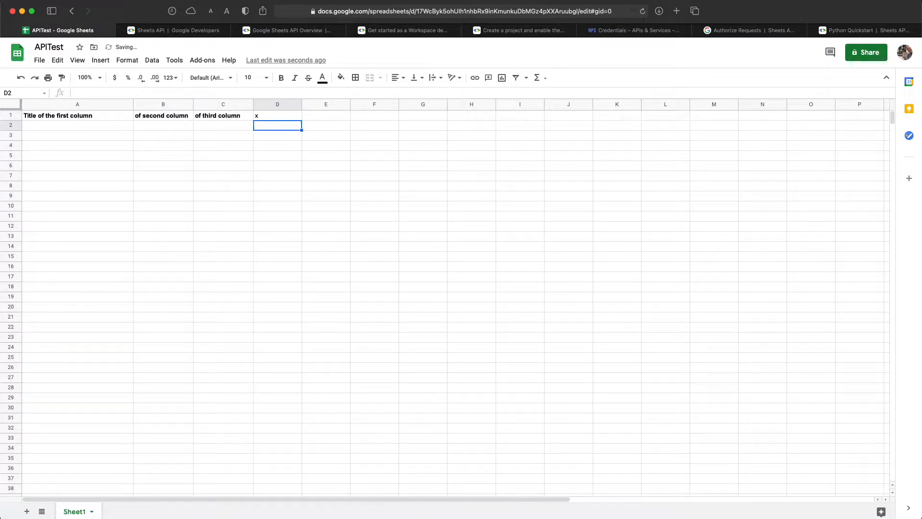
mouse_move(127, 54)
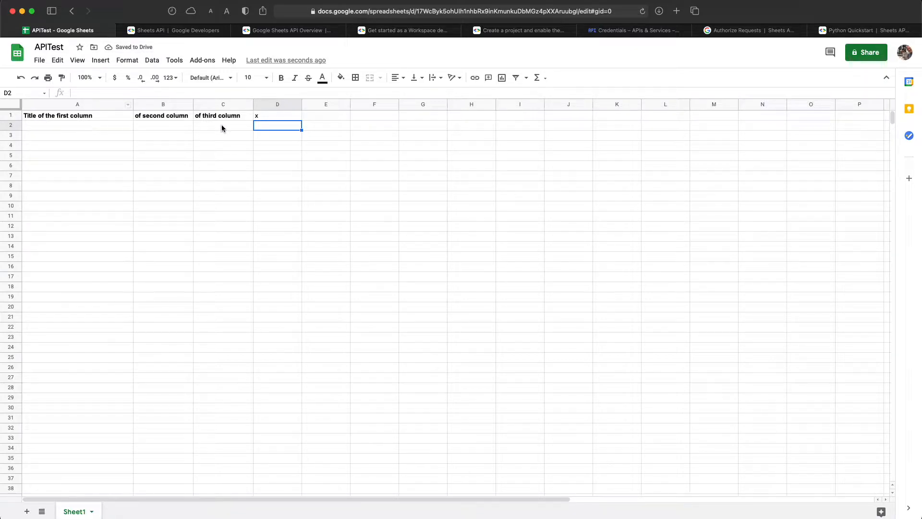
mouse_move(195, 31)
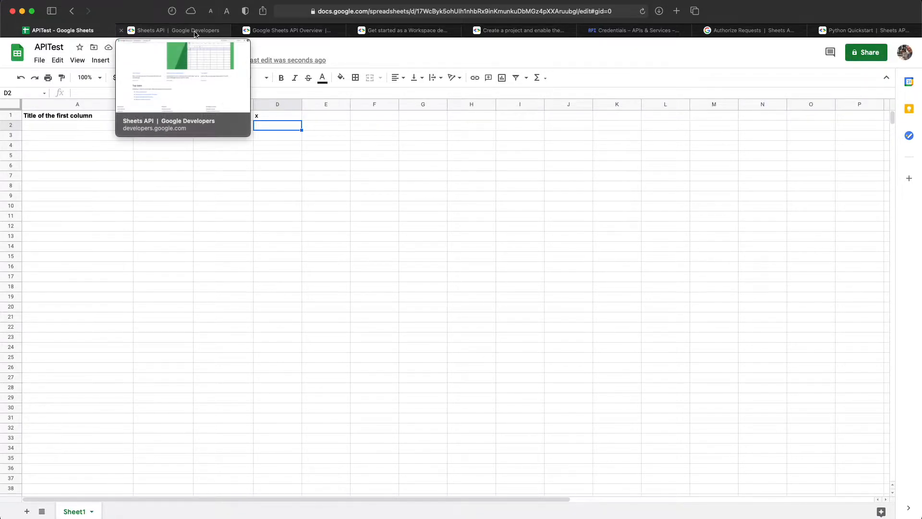
- Read the Sheets API Overview through Next steps, comparing the spreadsheet ID with the APITest URL
click(178, 30)
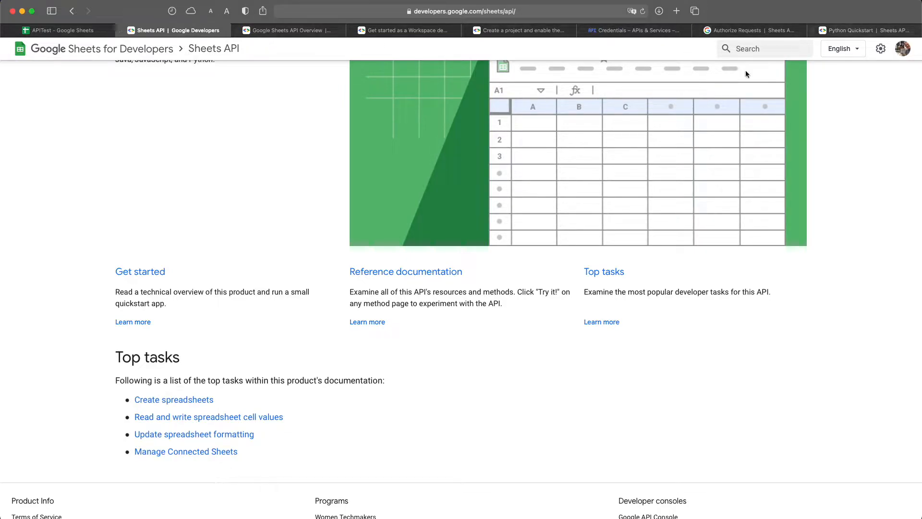
mouse_move(370, 330)
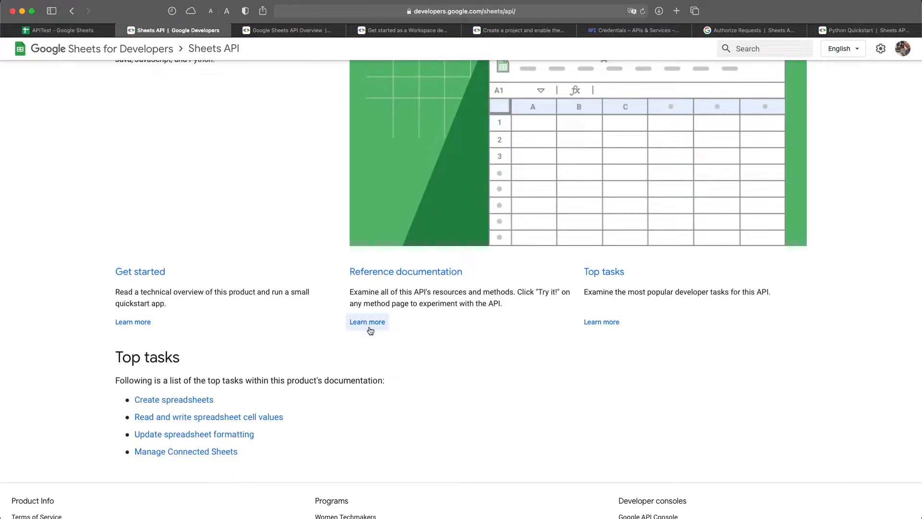
mouse_move(406, 63)
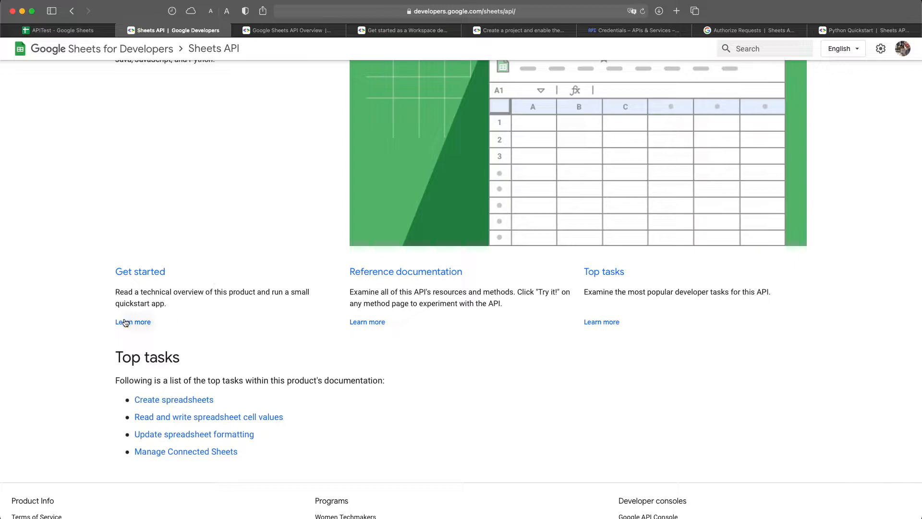
mouse_move(305, 59)
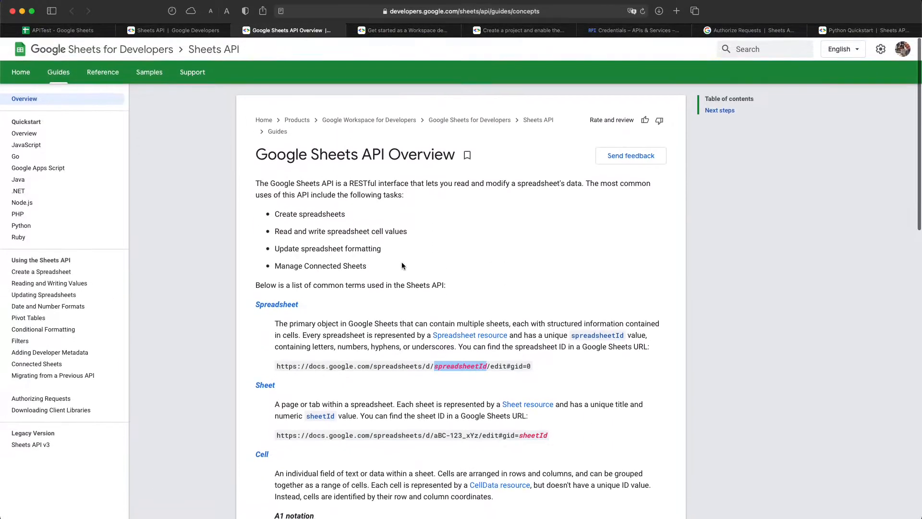
scroll(down, 3)
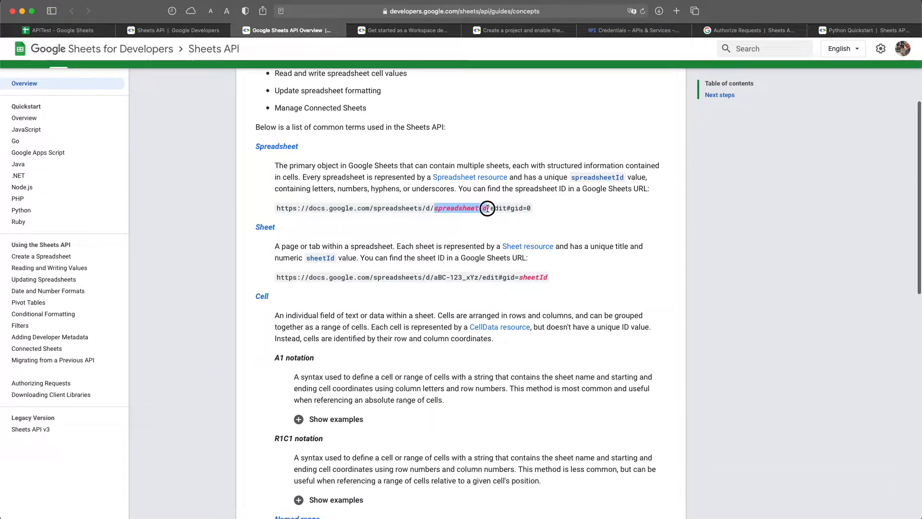
click(58, 30)
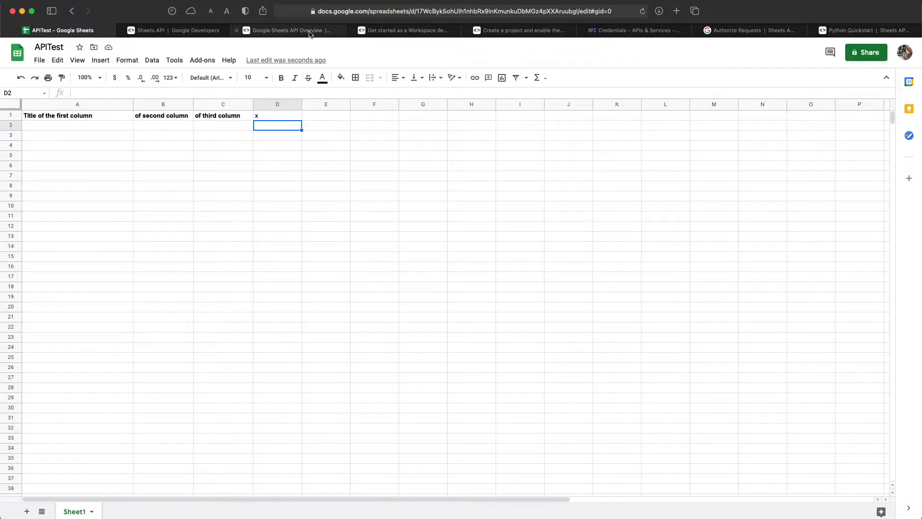
click(288, 31)
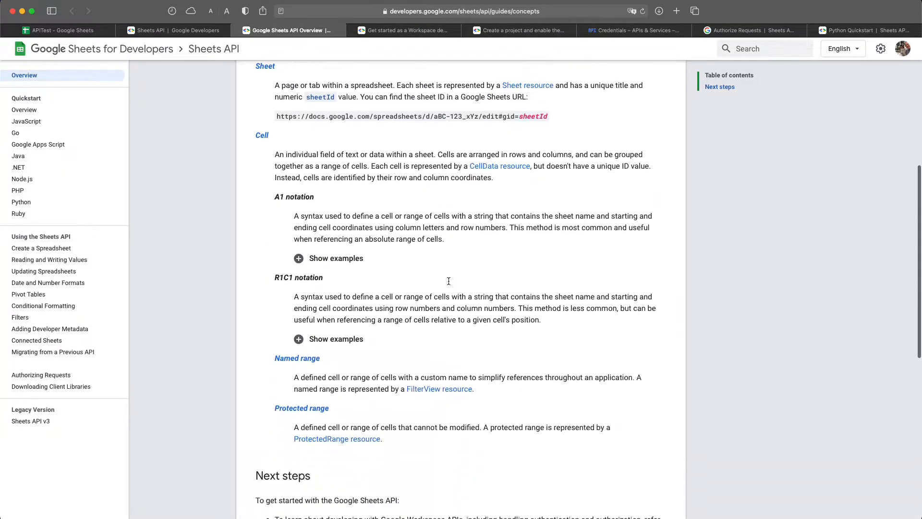
scroll(down, 3)
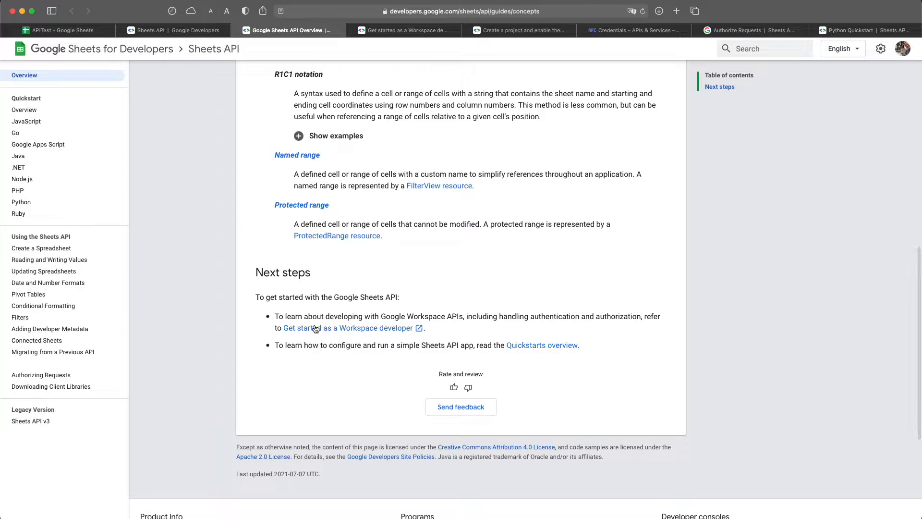
mouse_move(376, 333)
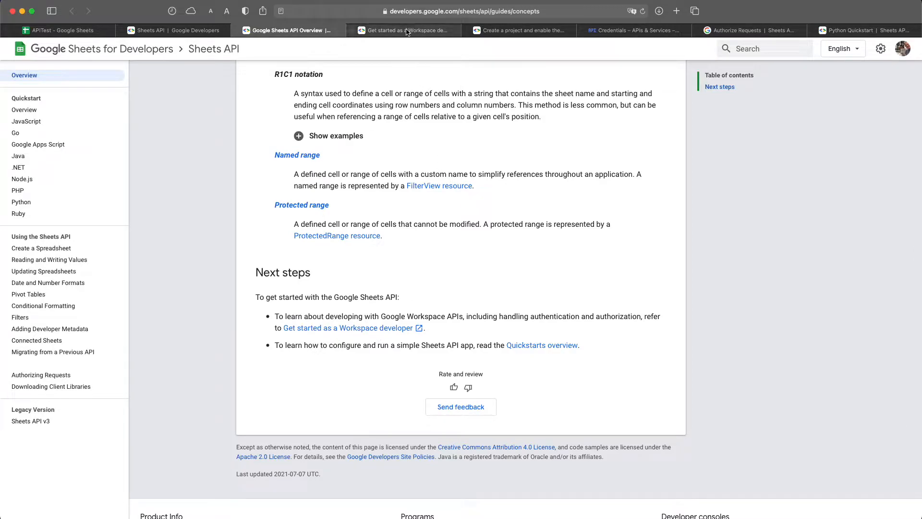
- Read the Workspace getting-started and create-a-project guides, then view UpdateSheets credentials
click(404, 30)
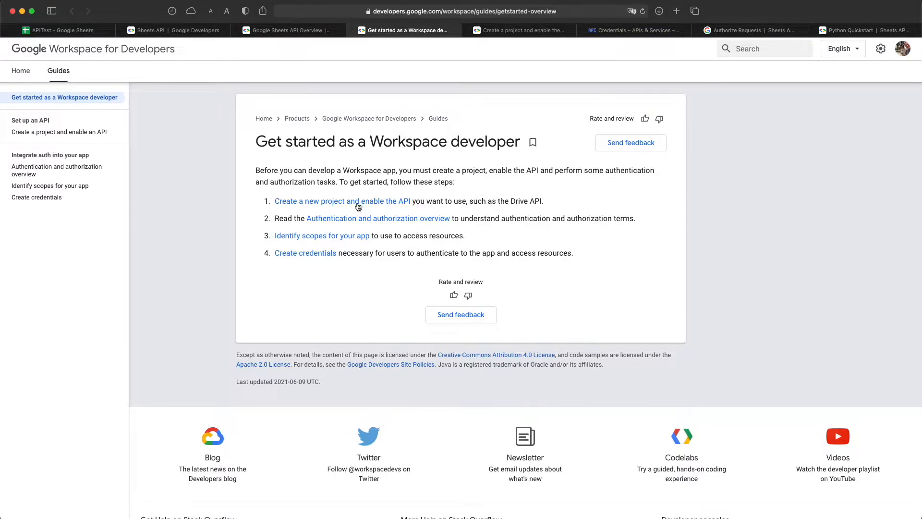
mouse_move(442, 182)
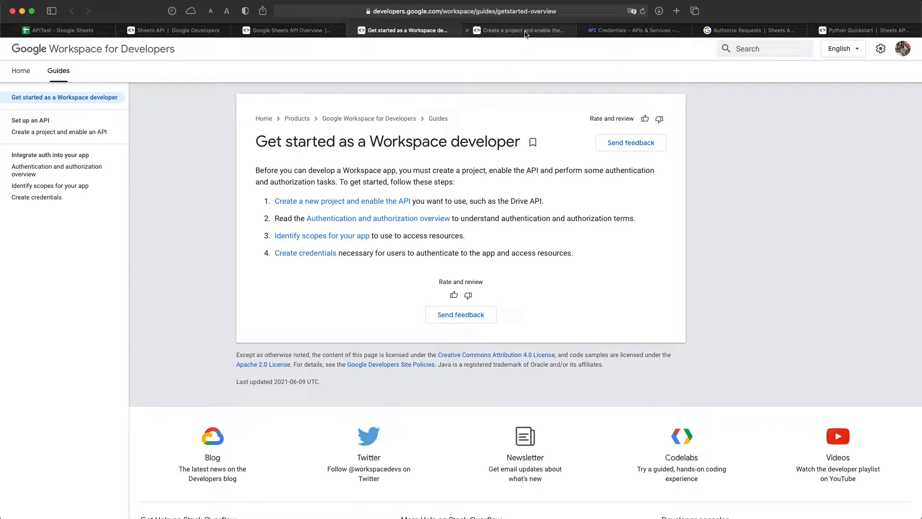
click(519, 30)
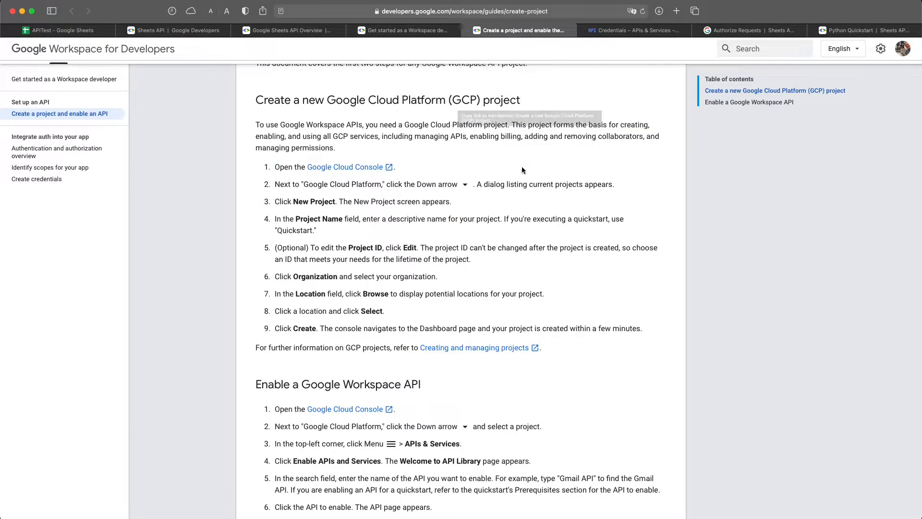
scroll(down, 3)
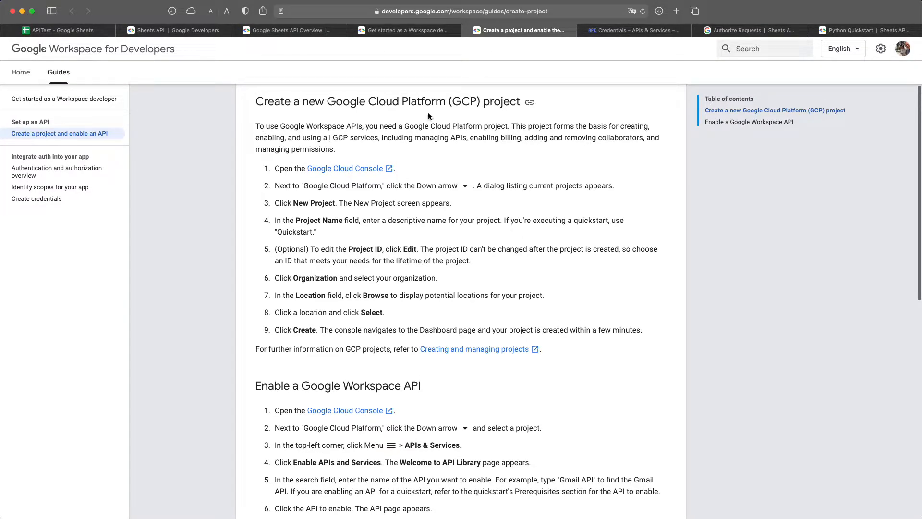
scroll(down, 3)
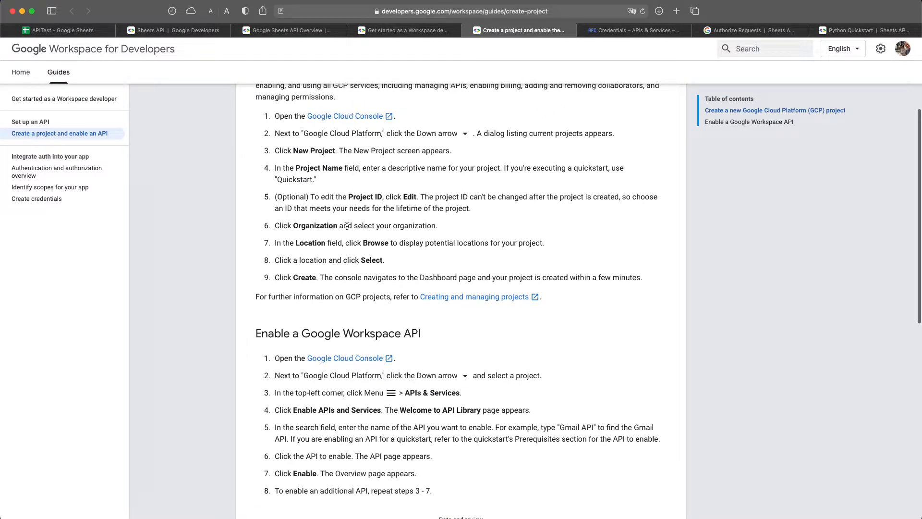
click(637, 30)
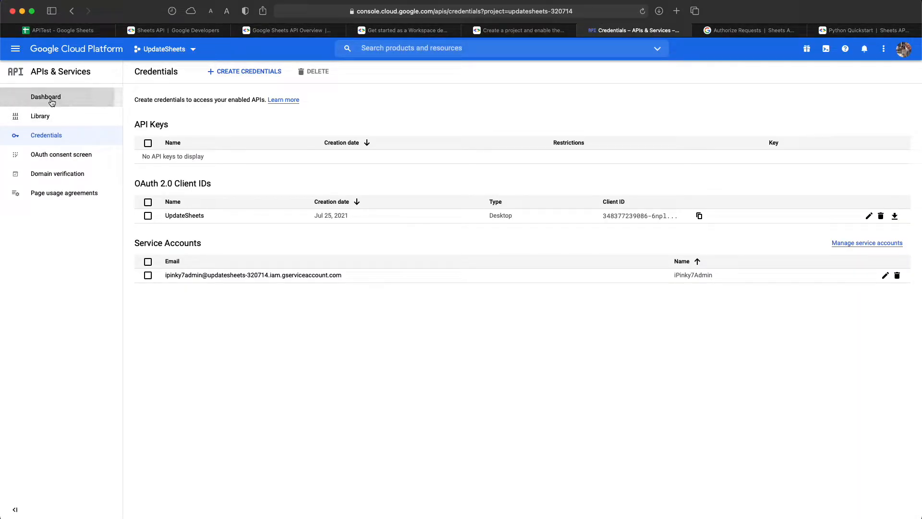
- Show the UpdateSheets APIs & Services dashboard, cancelling the project picker without switching
click(45, 96)
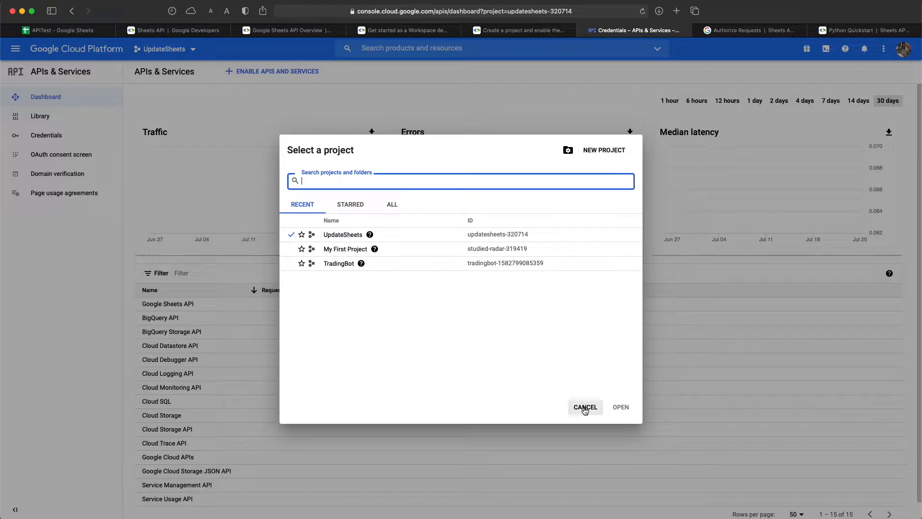
click(584, 407)
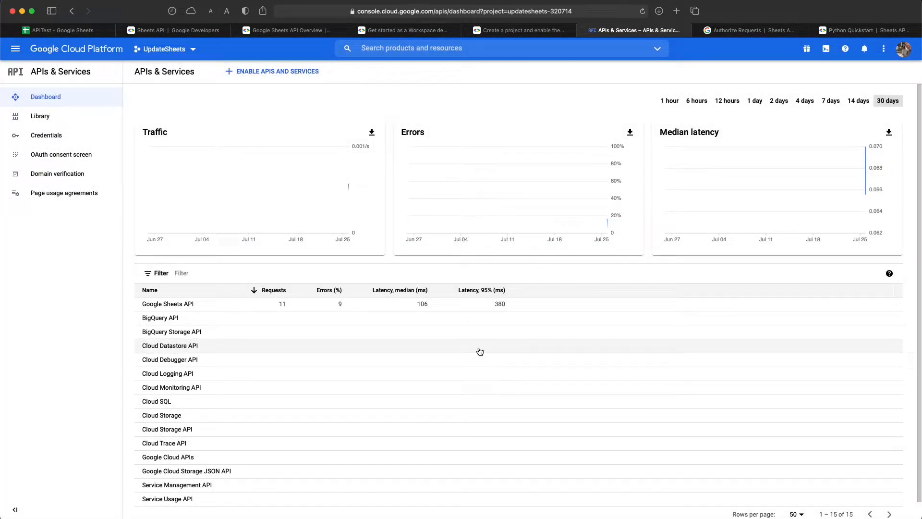
- Create a new Cloud project named 'Sample Sheets Project'
click(165, 48)
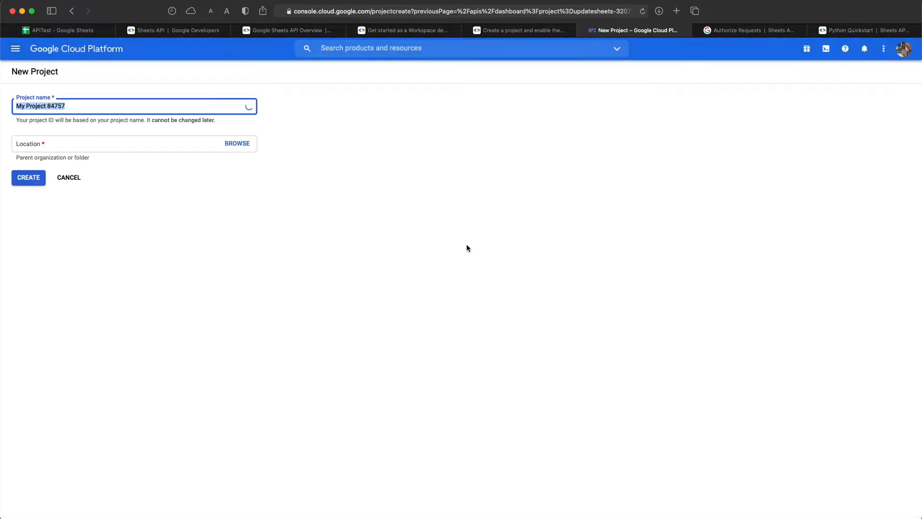
text(Sampe)
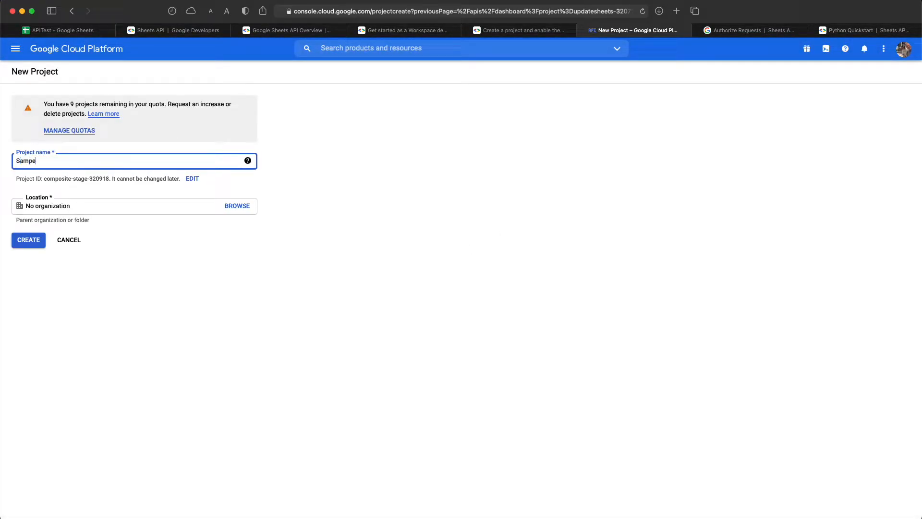
text(Sample Sheets Project)
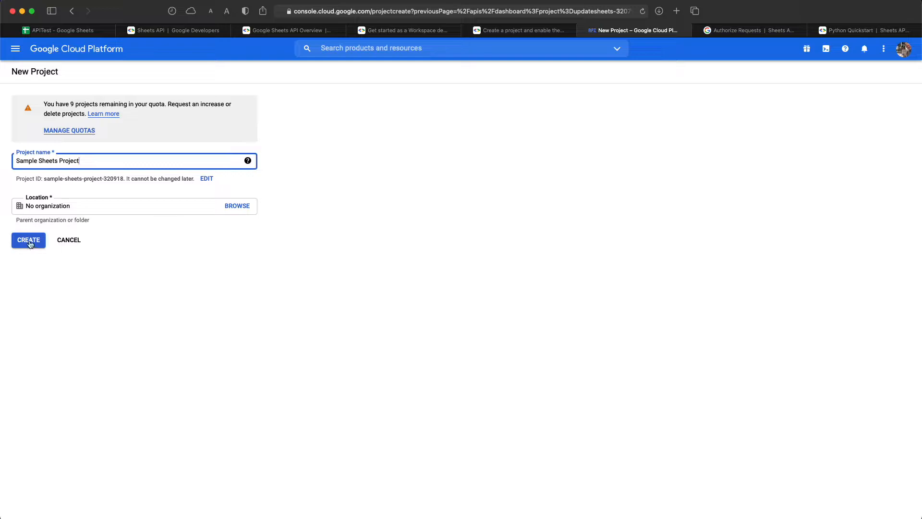
click(28, 240)
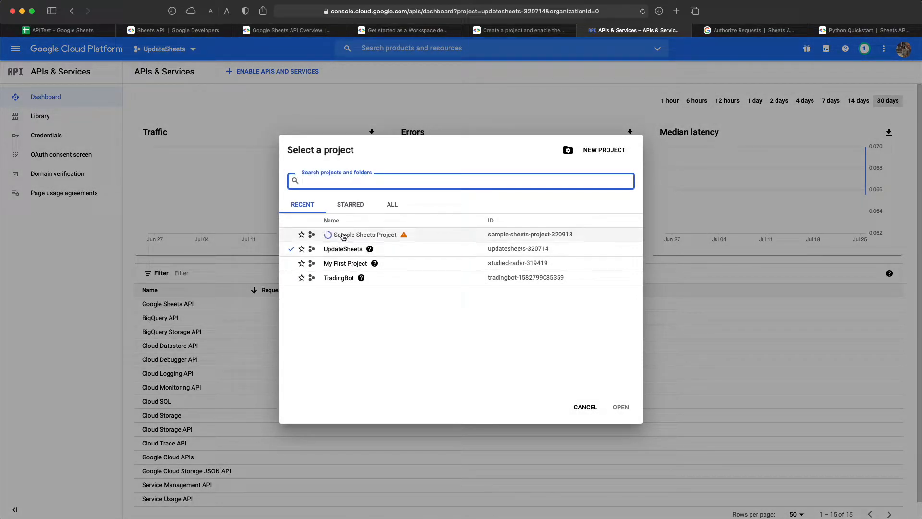
- Close the project picker on UpdateSheets and review the Google Sheets API's 11 requests
click(585, 406)
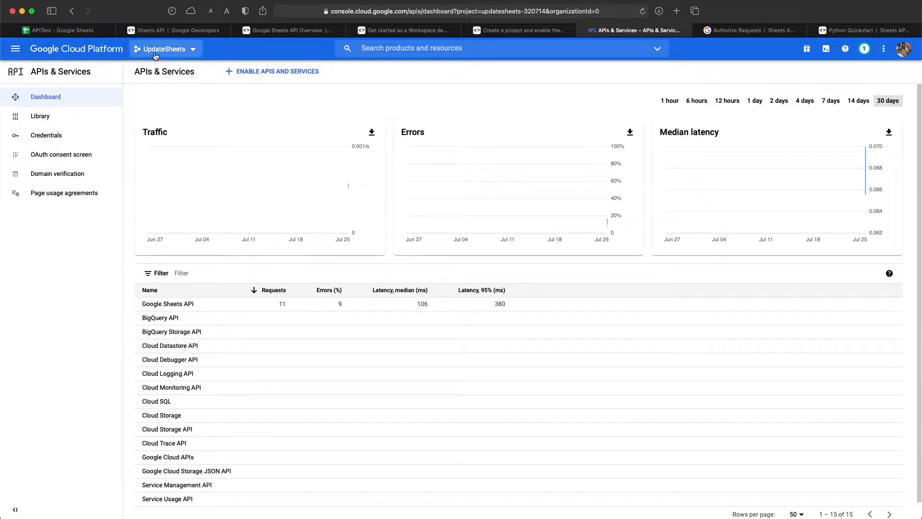
mouse_move(168, 55)
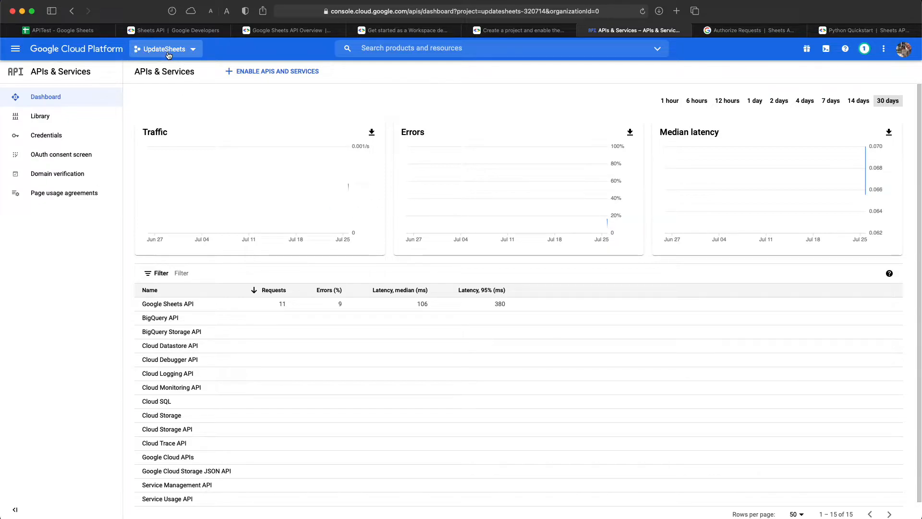
mouse_move(259, 345)
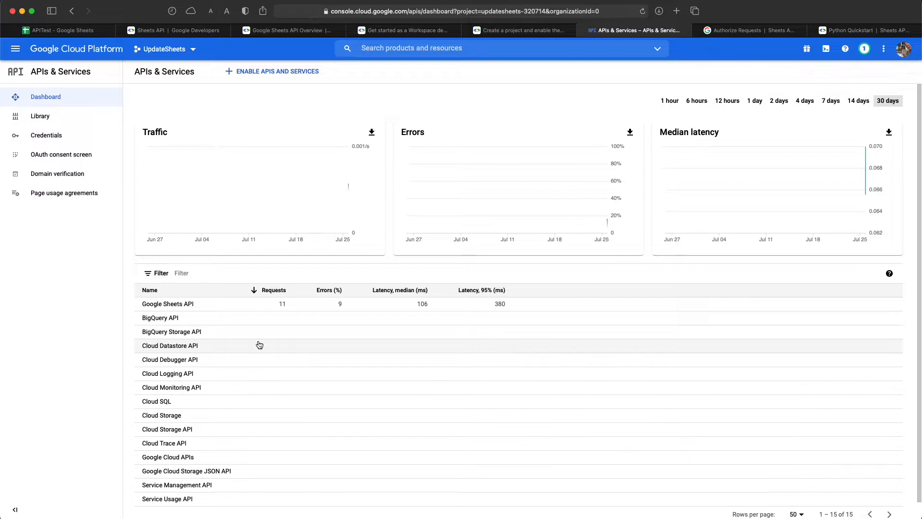
mouse_move(209, 305)
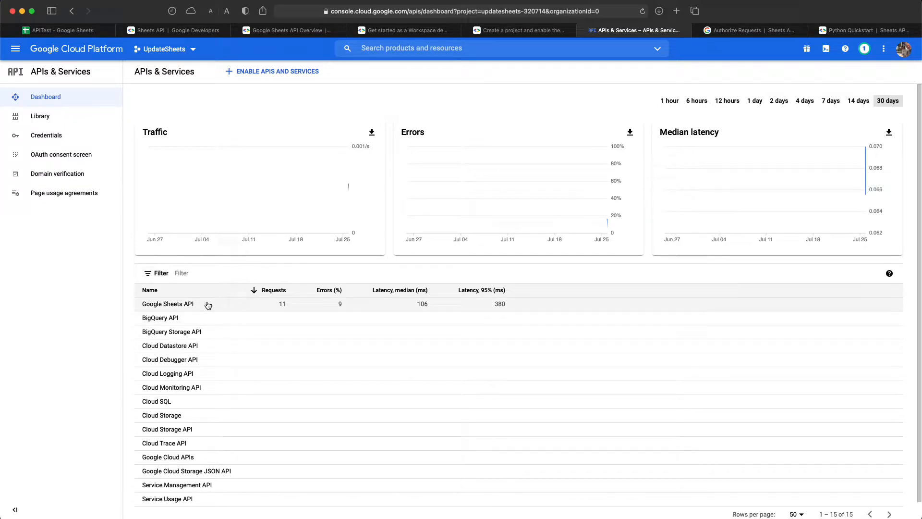
scroll(down, 3)
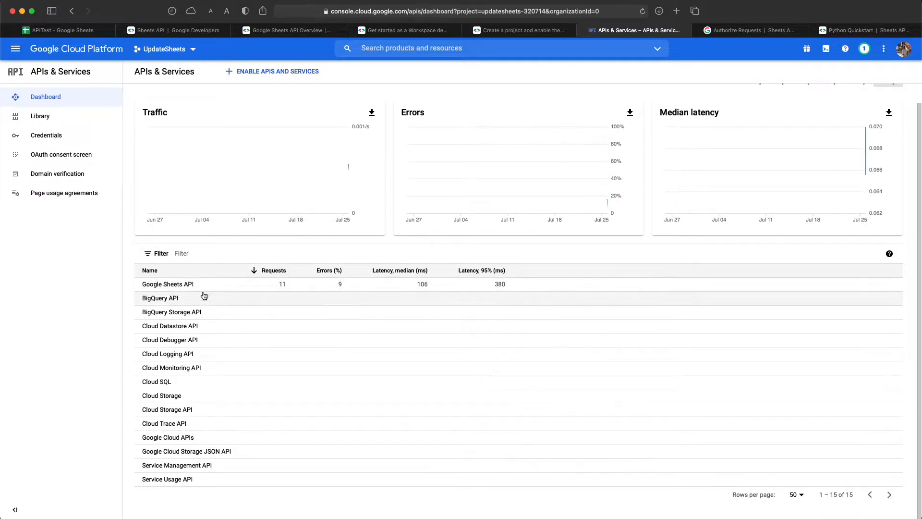
mouse_move(190, 368)
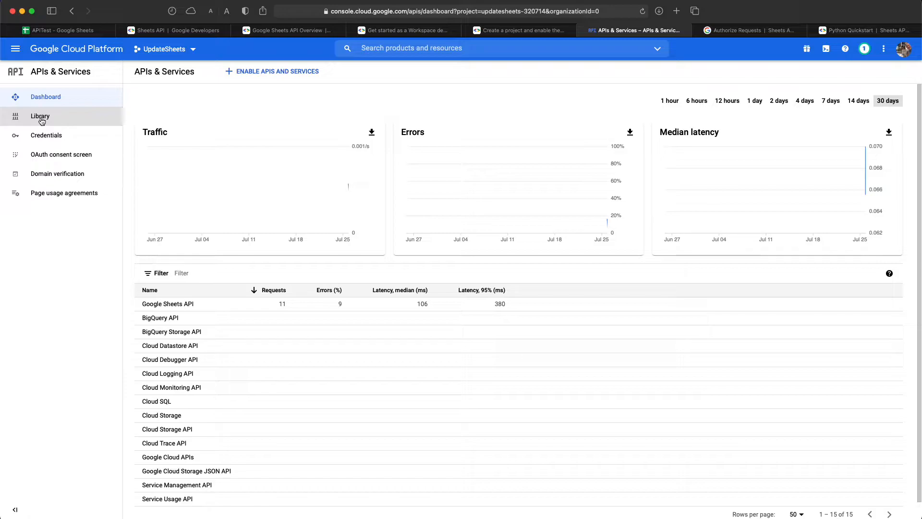
- Search the API Library for 'sheets' to confirm Sheets API is enabled, then view Credentials
click(40, 116)
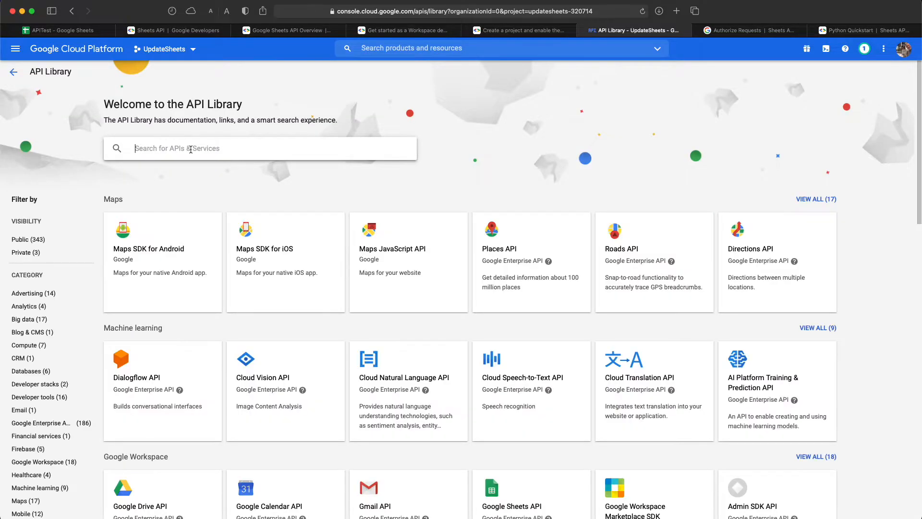
text(sheets)
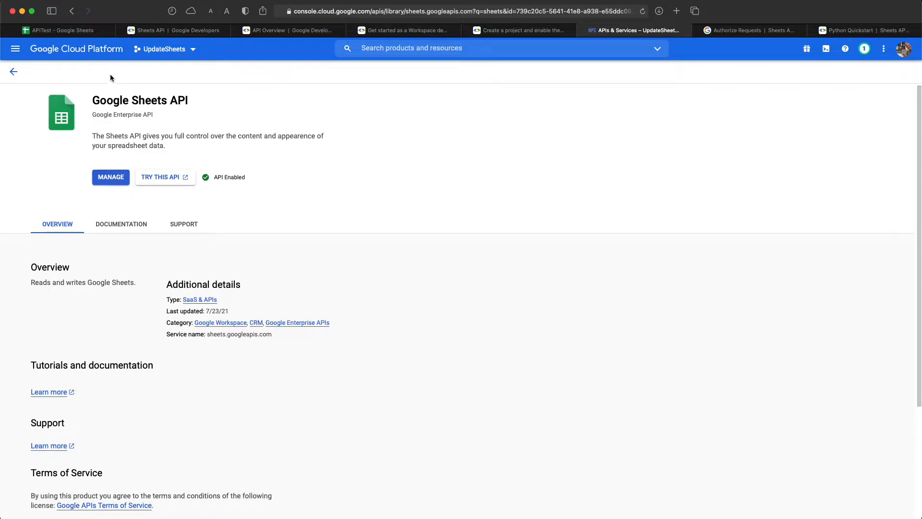
click(14, 71)
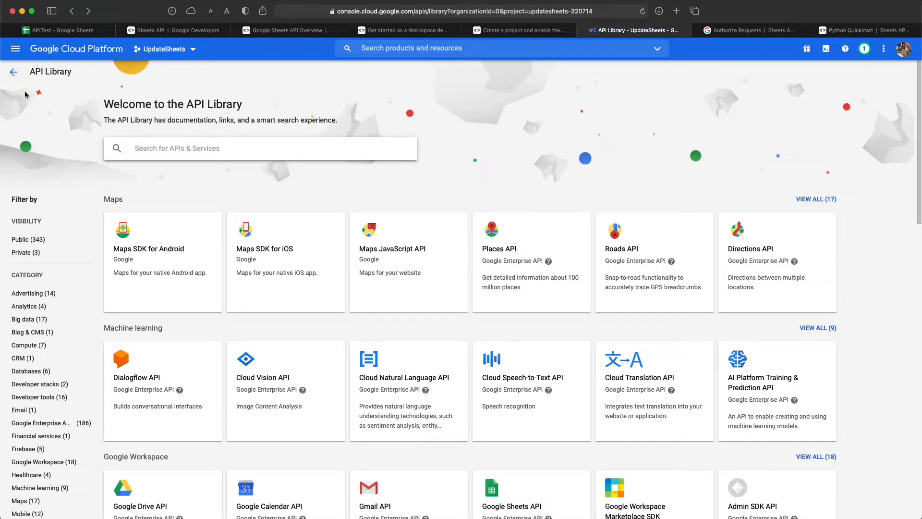
click(15, 71)
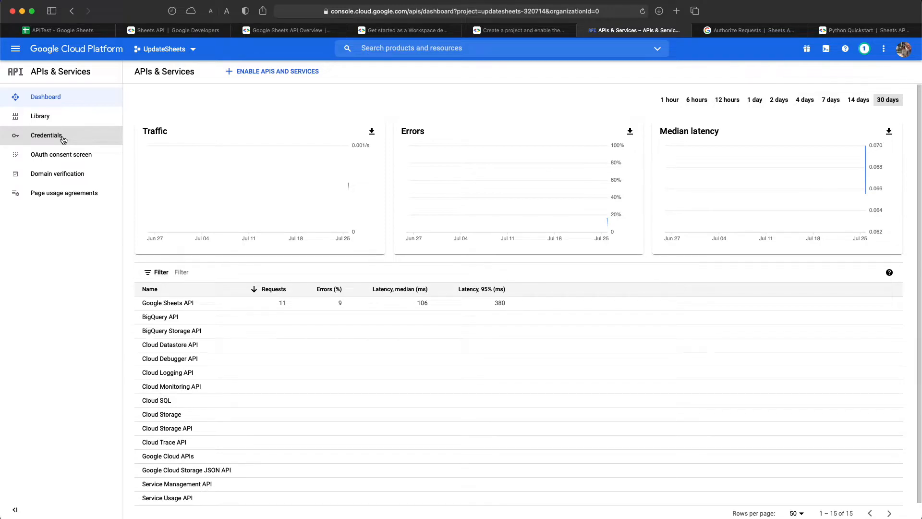
click(46, 135)
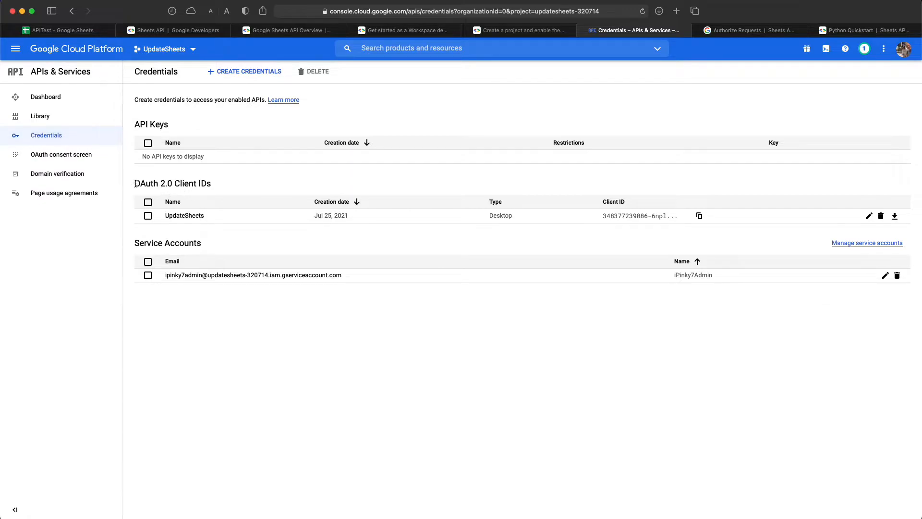
double_click(172, 183)
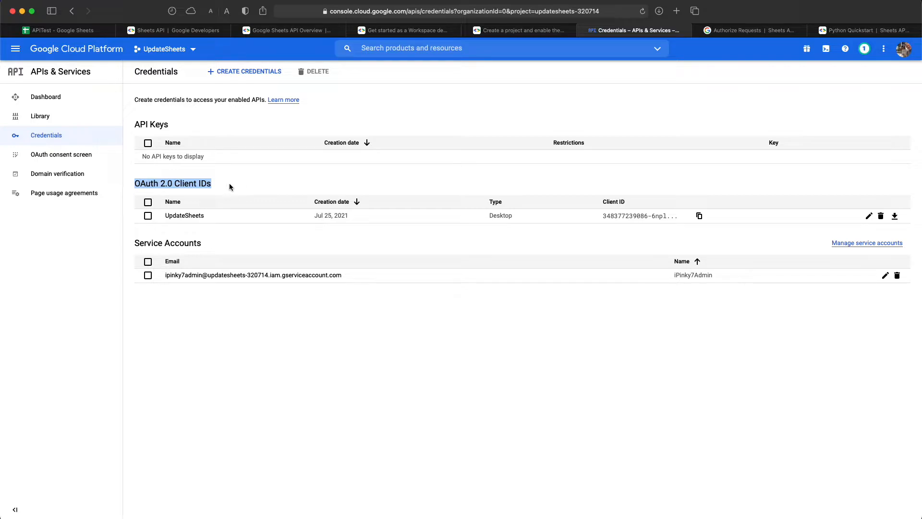
mouse_move(241, 193)
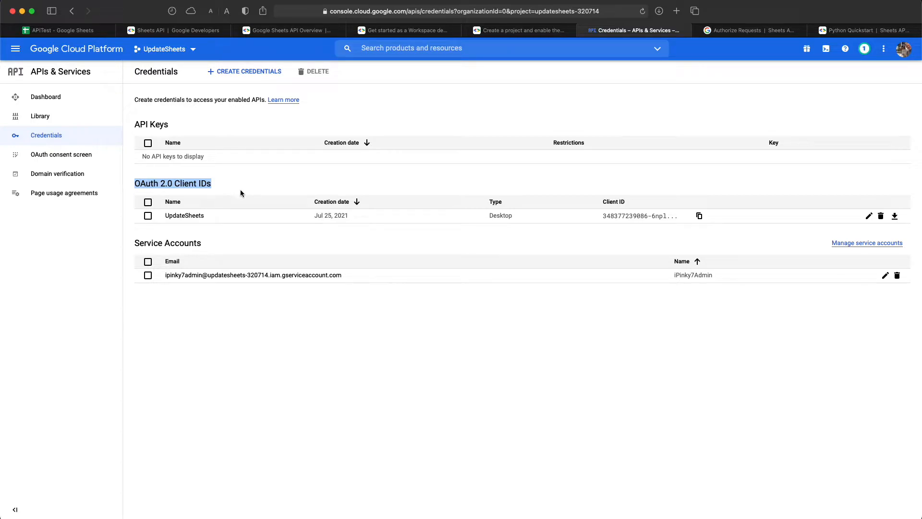
- Create a Desktop app OAuth client ID named SampleApplication
click(244, 71)
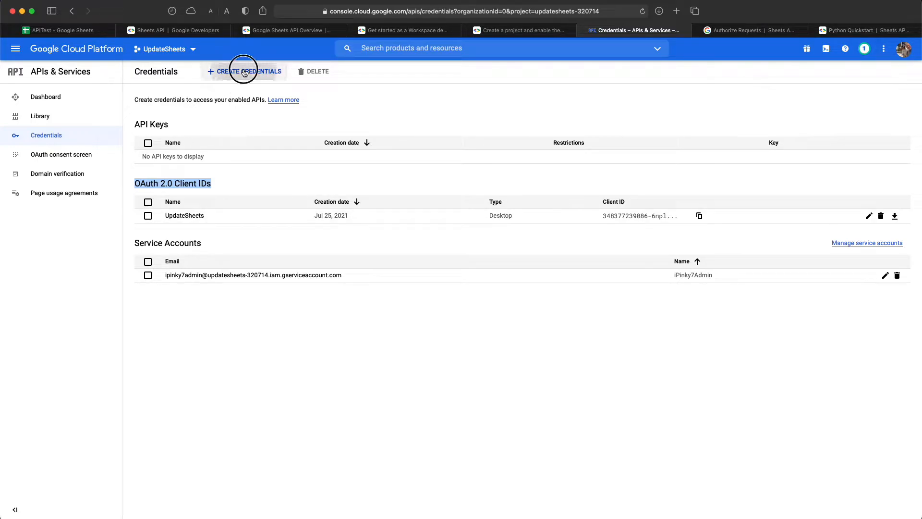
click(245, 71)
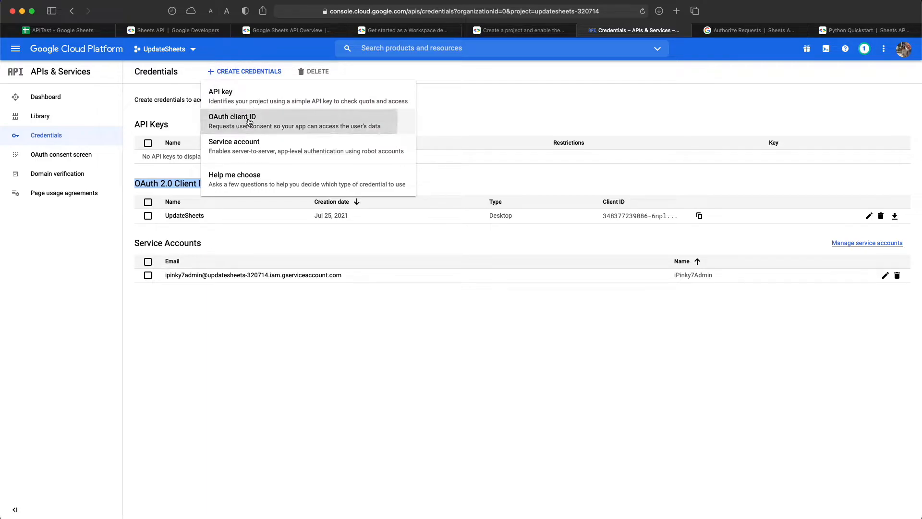
click(232, 117)
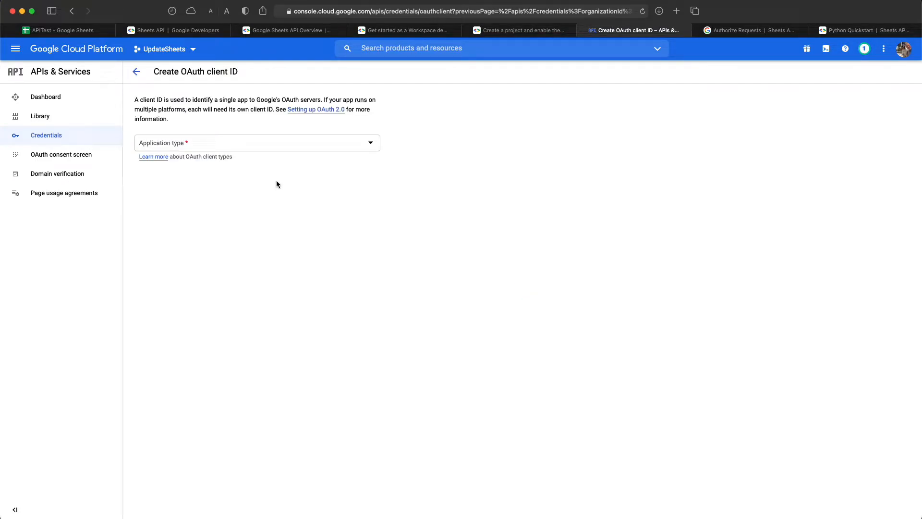
click(257, 142)
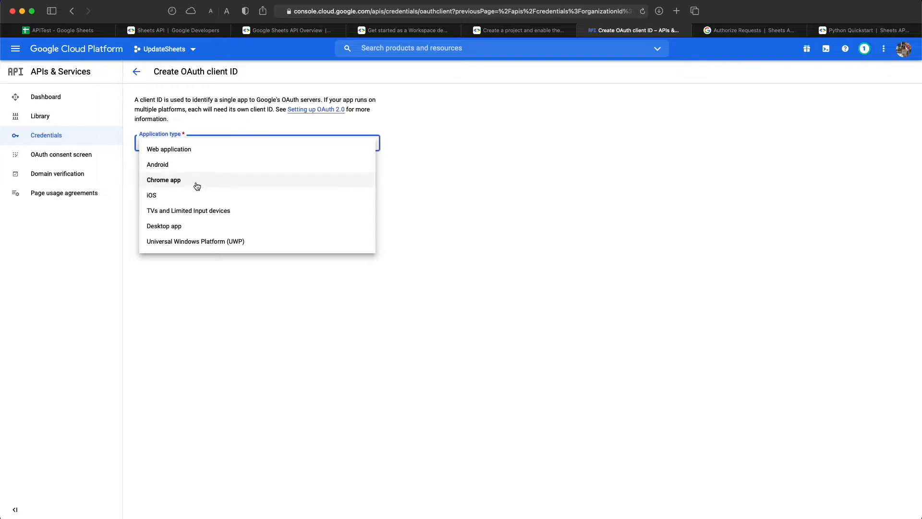
click(164, 225)
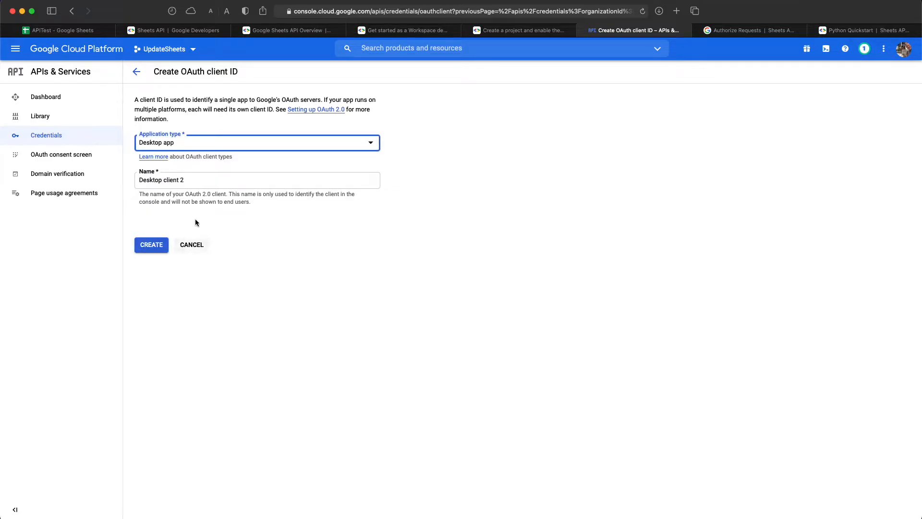
triple_click(161, 180)
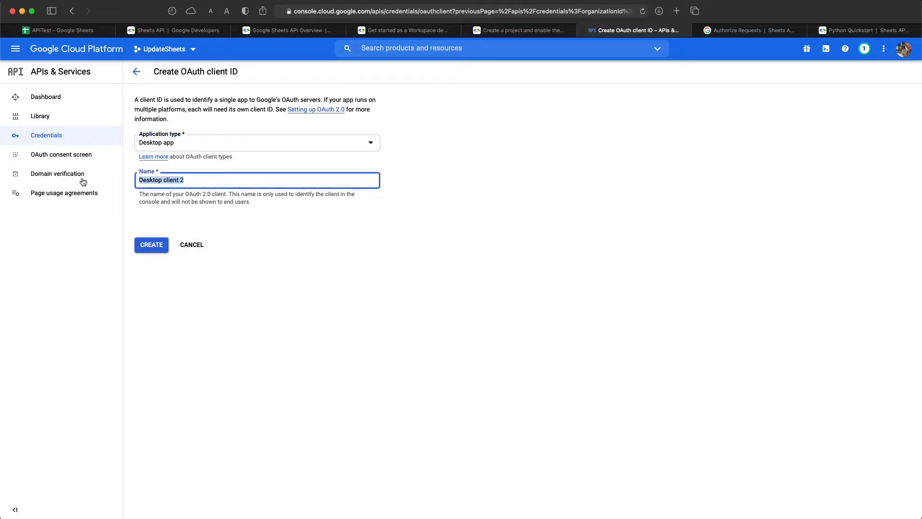
text(SampleApplication)
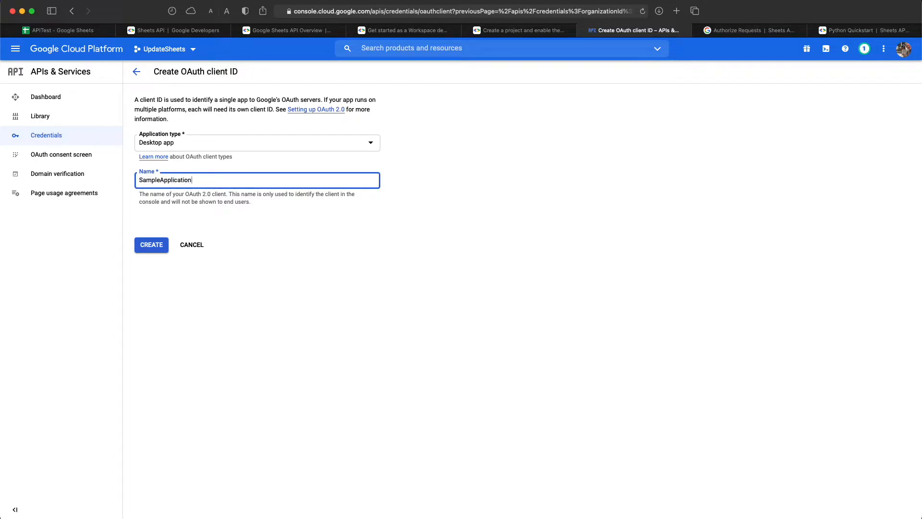
click(151, 245)
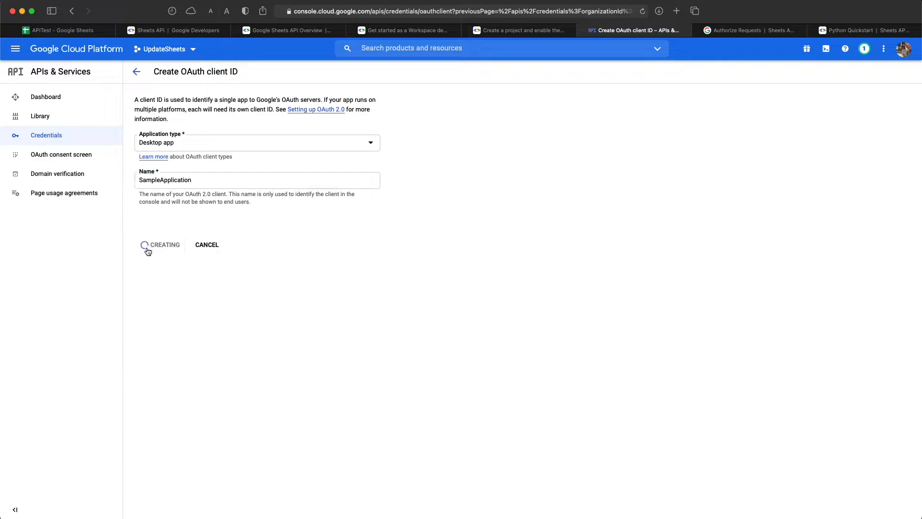
click(160, 245)
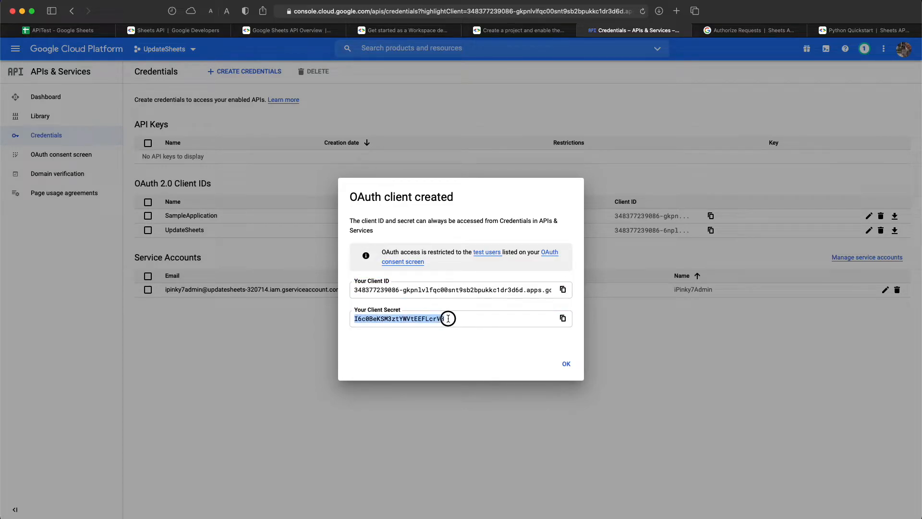
- Dismiss the OAuth client created confirmation to see SampleApplication listed
click(566, 363)
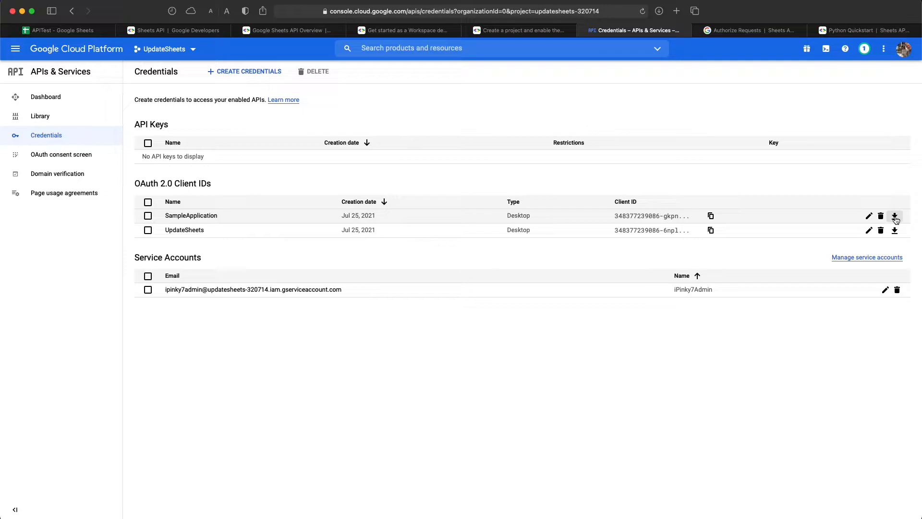
mouse_move(722, 125)
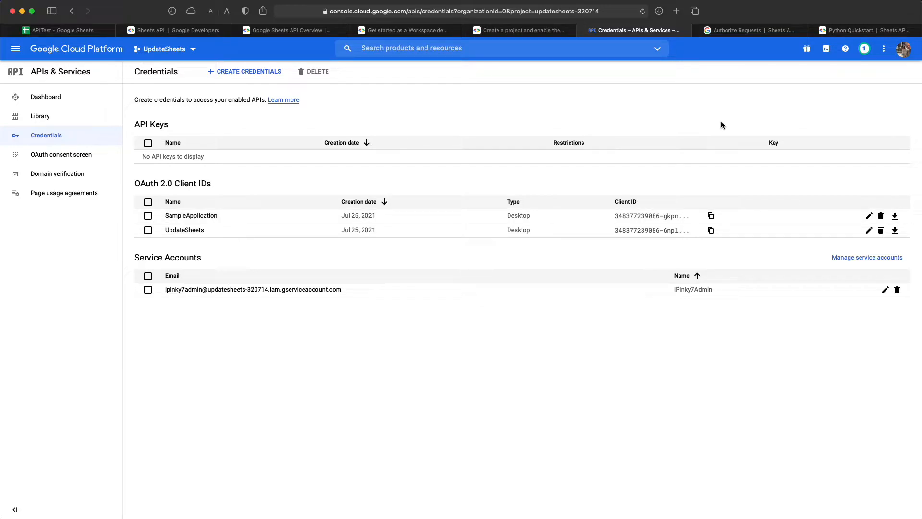
mouse_move(717, 128)
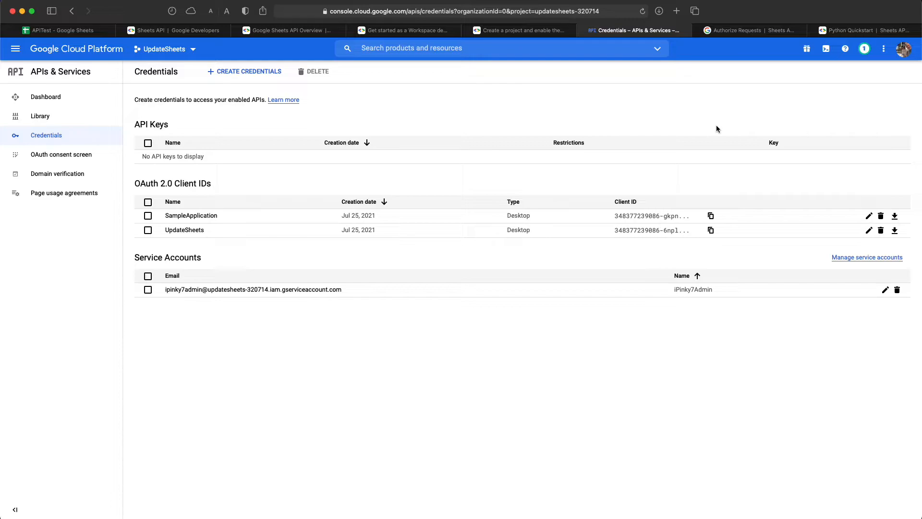
mouse_move(745, 61)
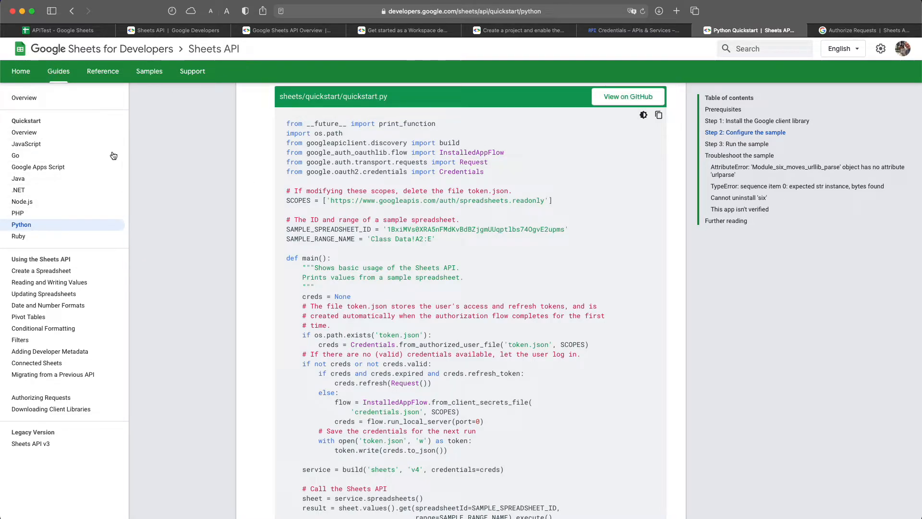
mouse_move(36, 270)
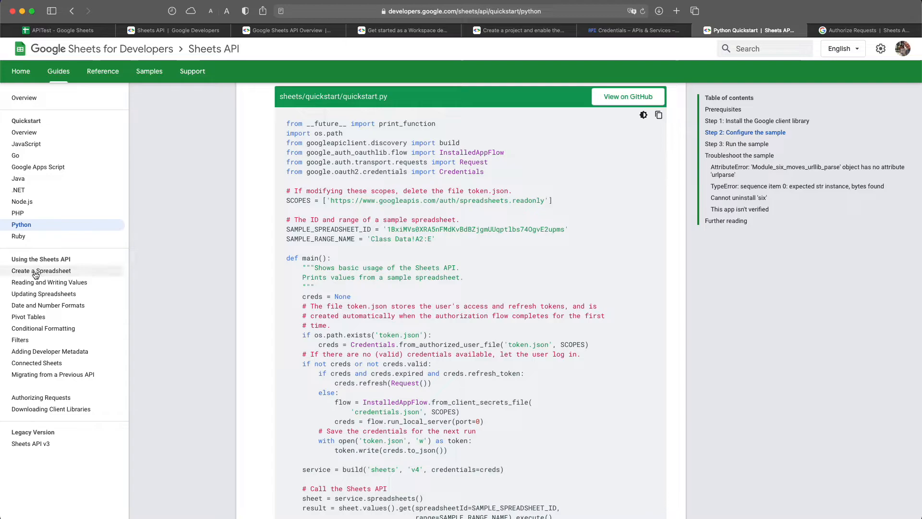
mouse_move(38, 288)
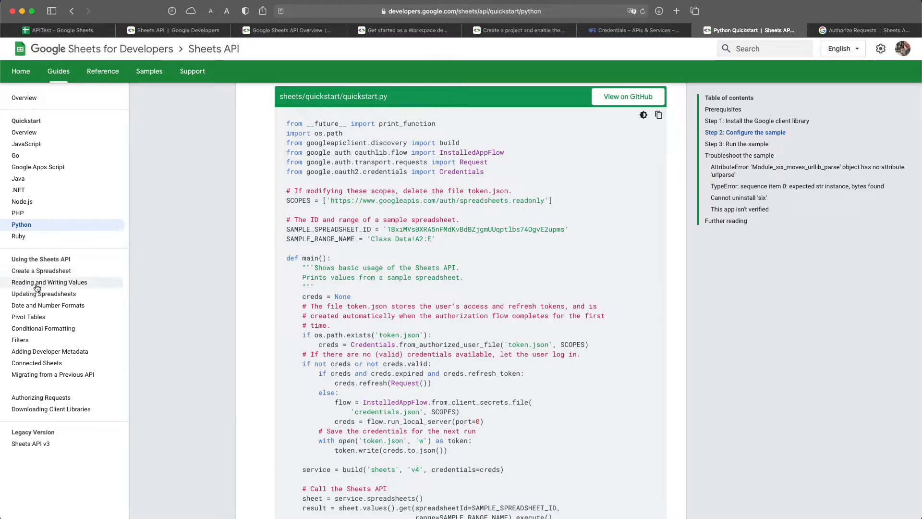
mouse_move(21, 230)
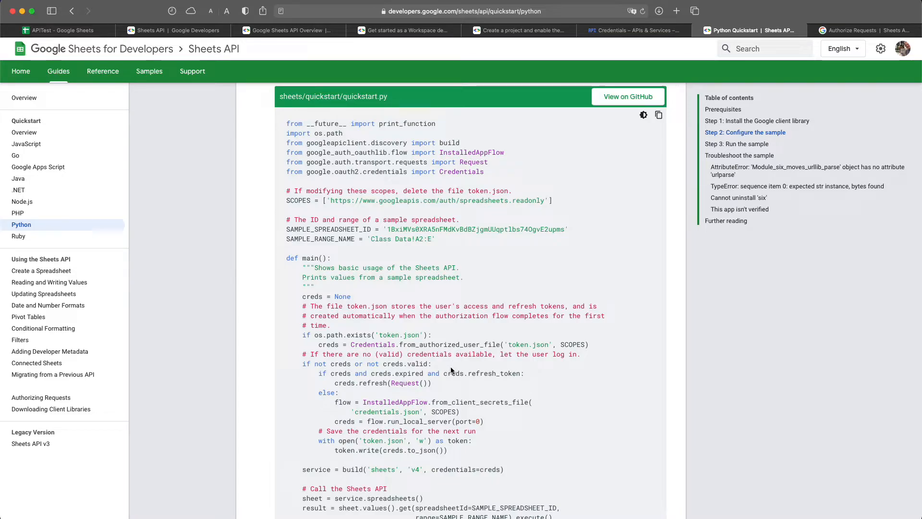
mouse_move(335, 109)
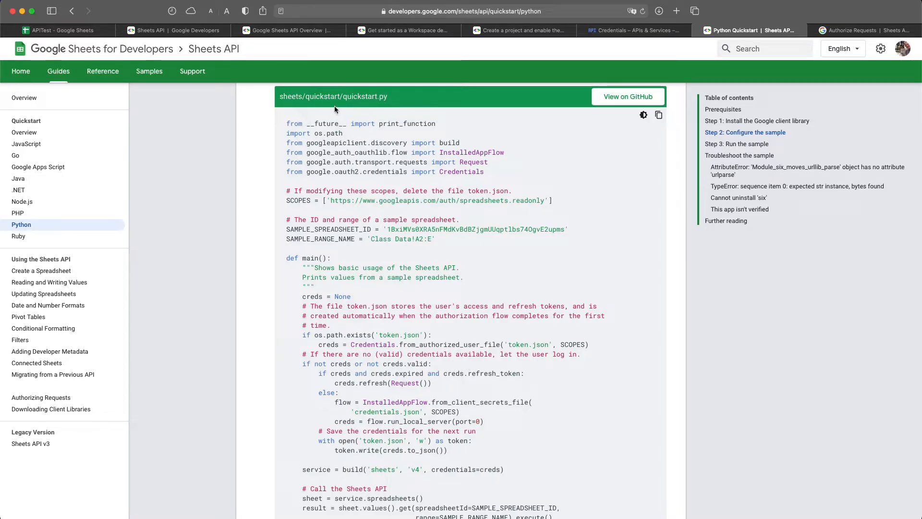
- Inspect the quickstart.py sample code, highlighting its credentials.json reference
drag(288, 123, 485, 377)
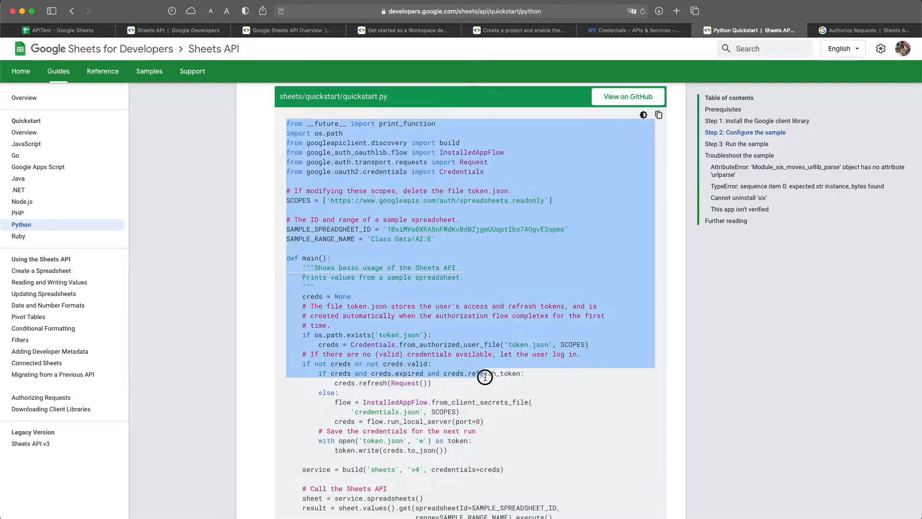
scroll(down, 3)
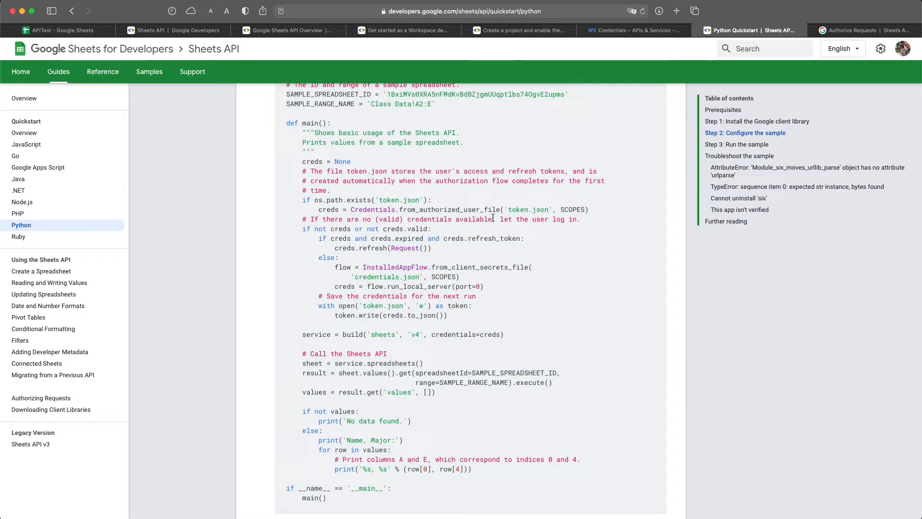
mouse_move(355, 276)
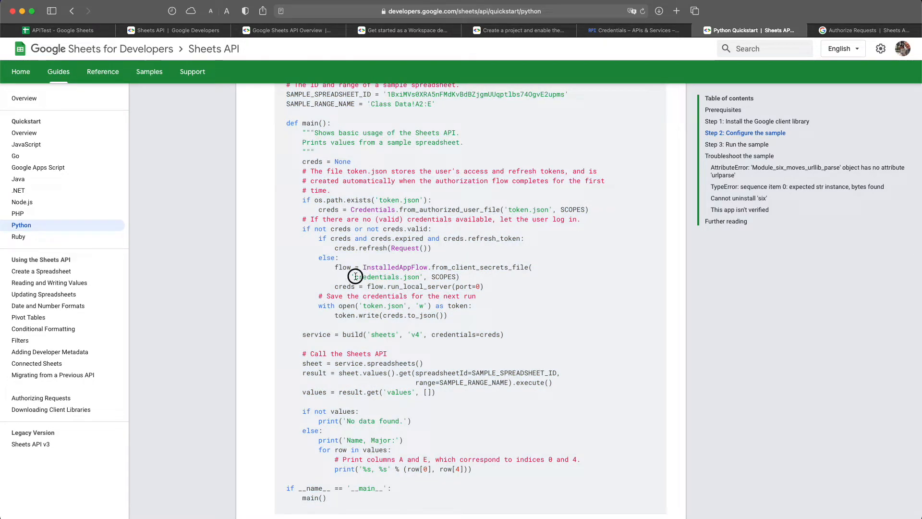
double_click(382, 277)
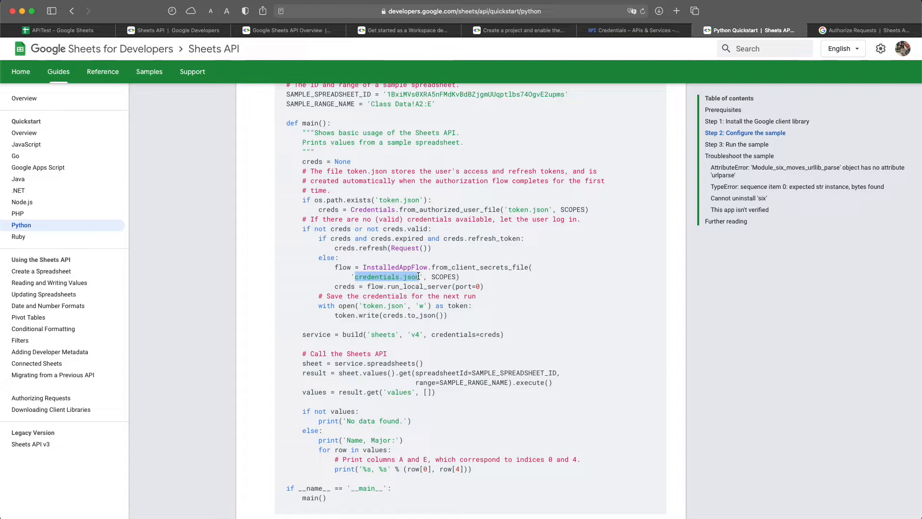
click(642, 31)
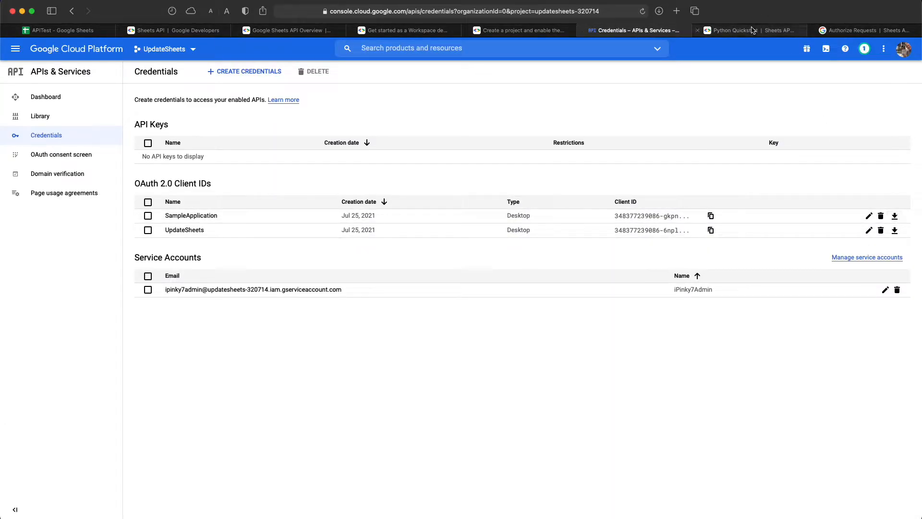
click(747, 30)
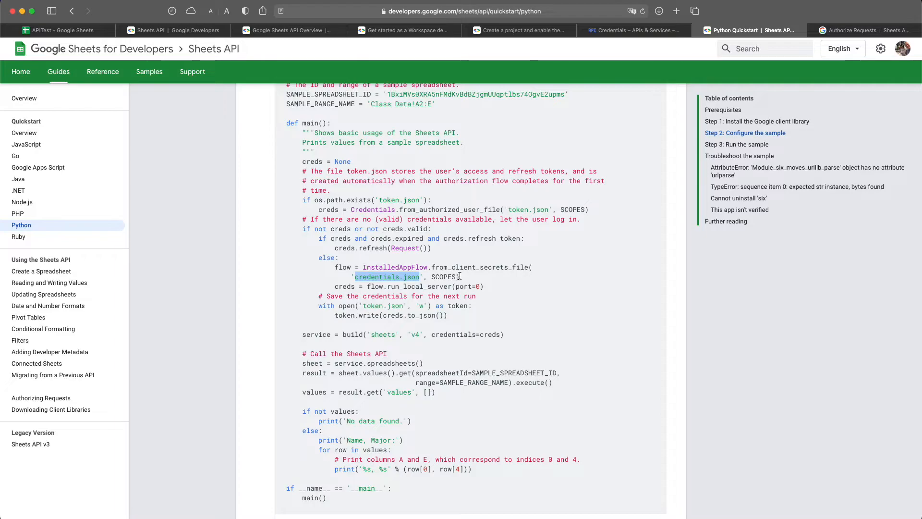
mouse_move(413, 382)
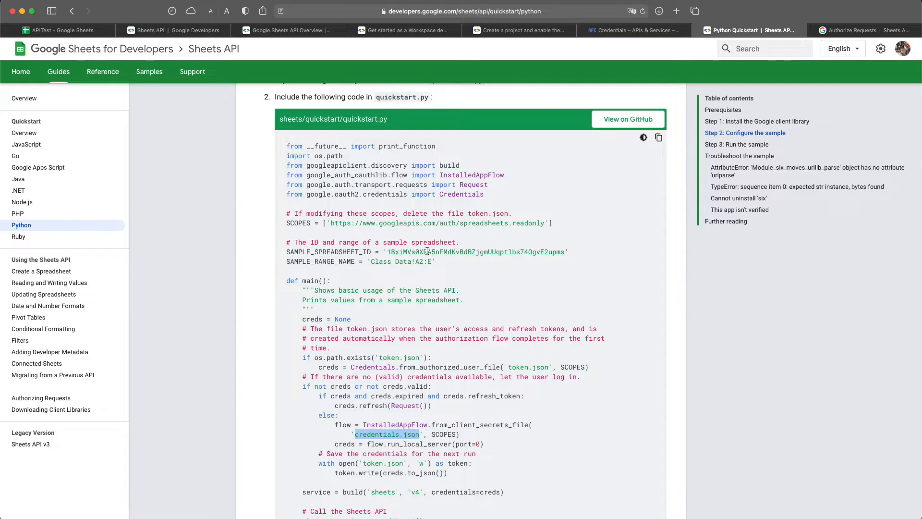
key(Cmd+Tab)
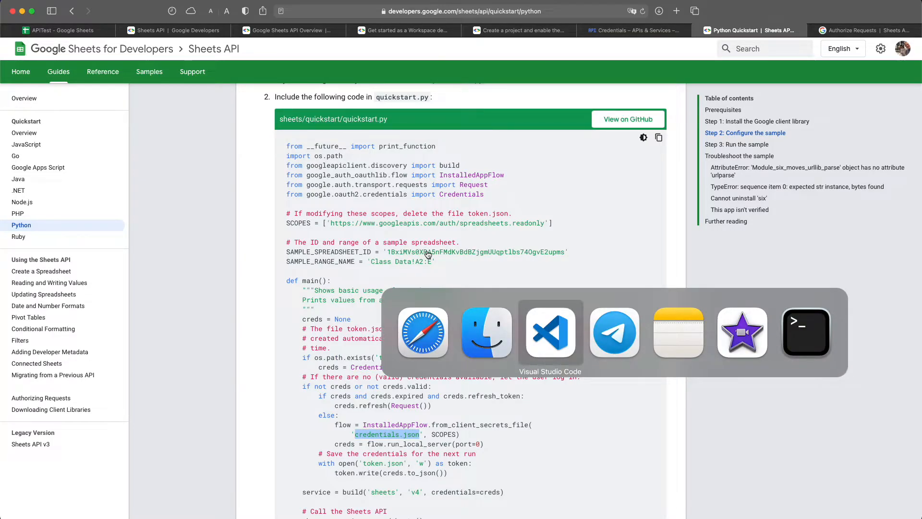
- Scroll through googleSheets.py in VS Code, selecting the credentials and token-handling block
click(550, 332)
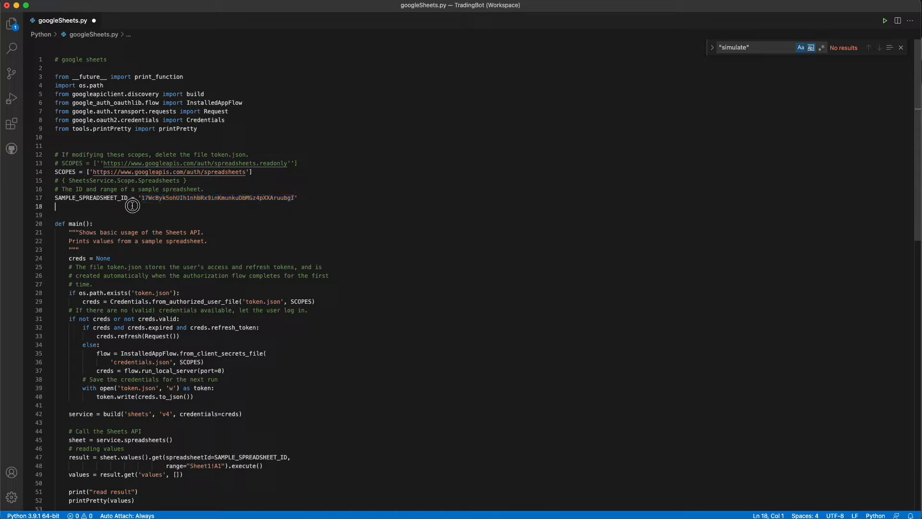
scroll(down, 3)
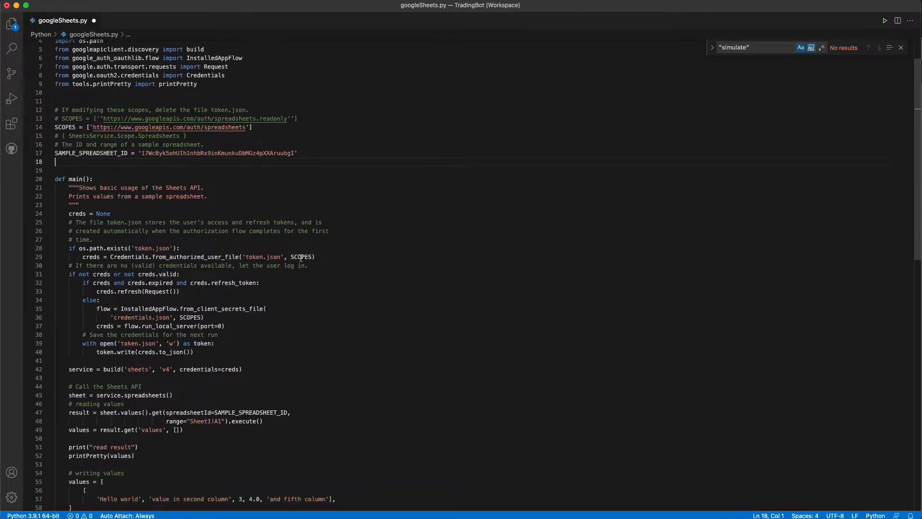
scroll(down, 3)
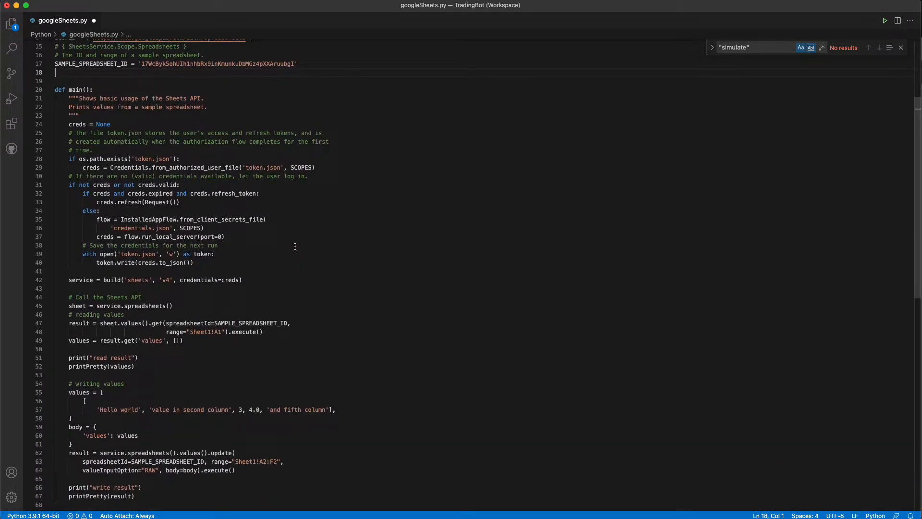
drag(69, 123, 194, 262)
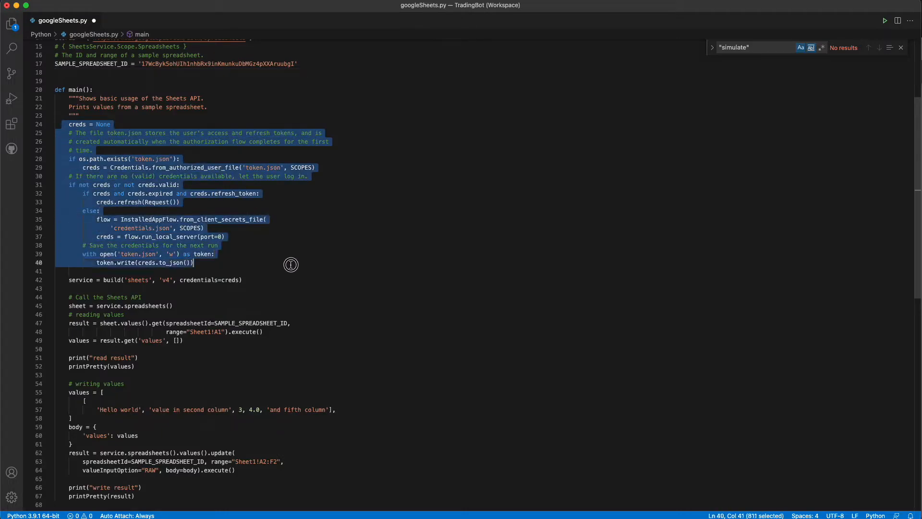
scroll(down, 3)
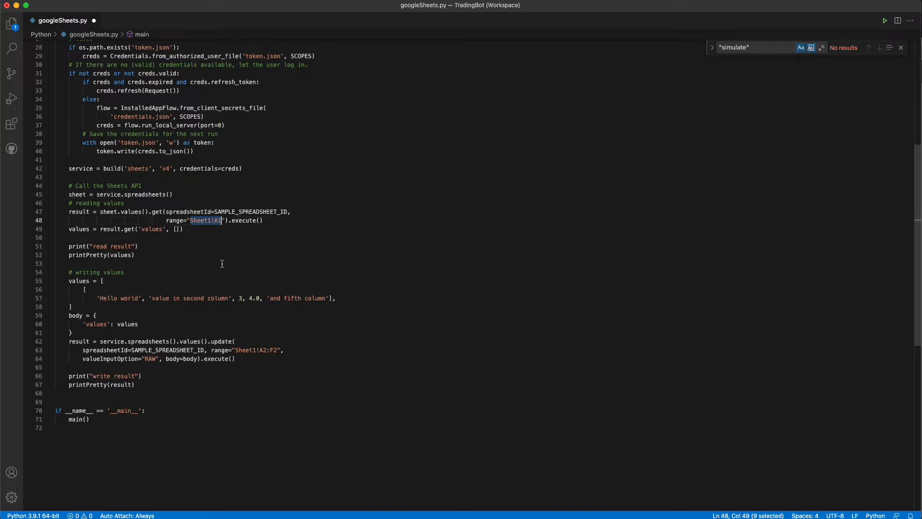
mouse_move(224, 262)
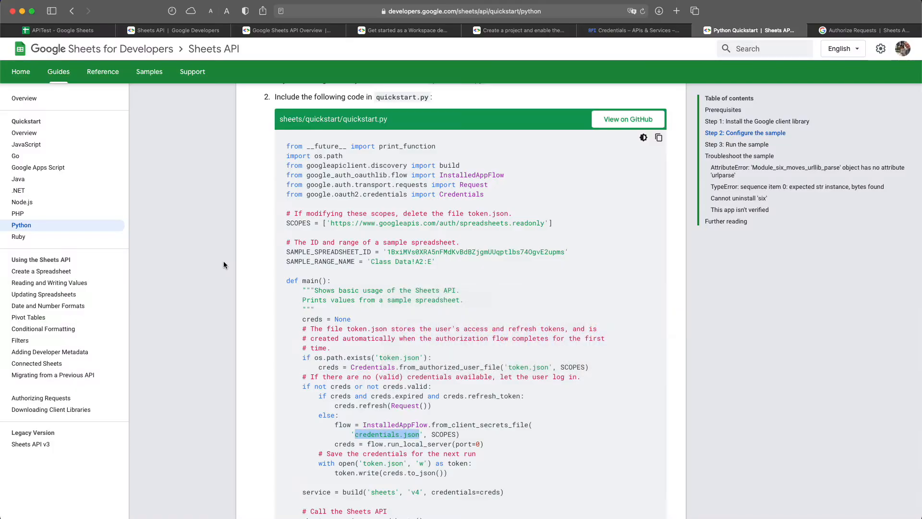
- Bring up the browser's Python Quickstart sample with its 'Class Data!A2:E' range
click(60, 30)
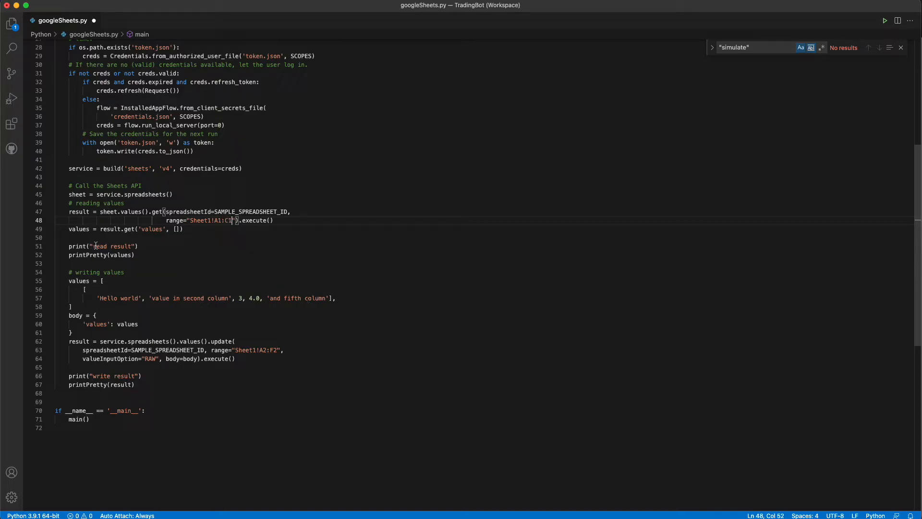
- Edit the ranges so the script reads Sheet1!A1:C1 and writes the value row to Sheet1!A2:F2
drag(99, 298, 304, 301)
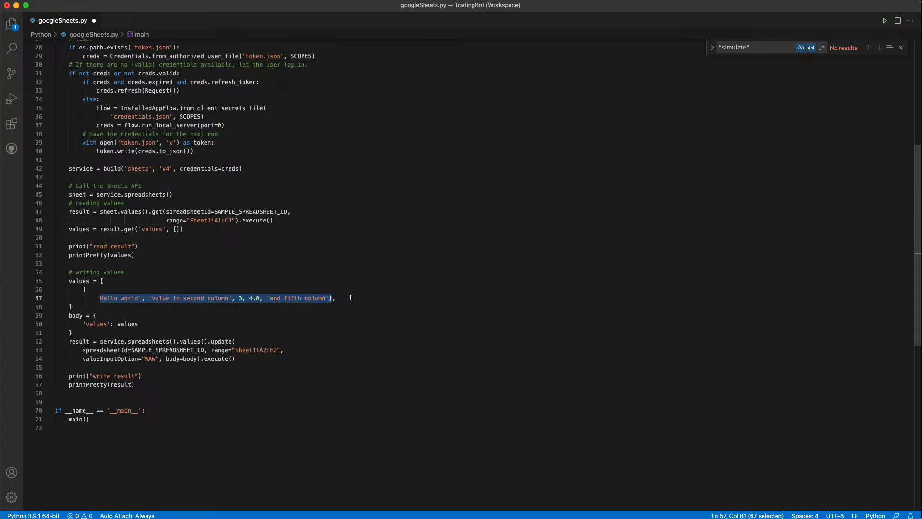
click(97, 297)
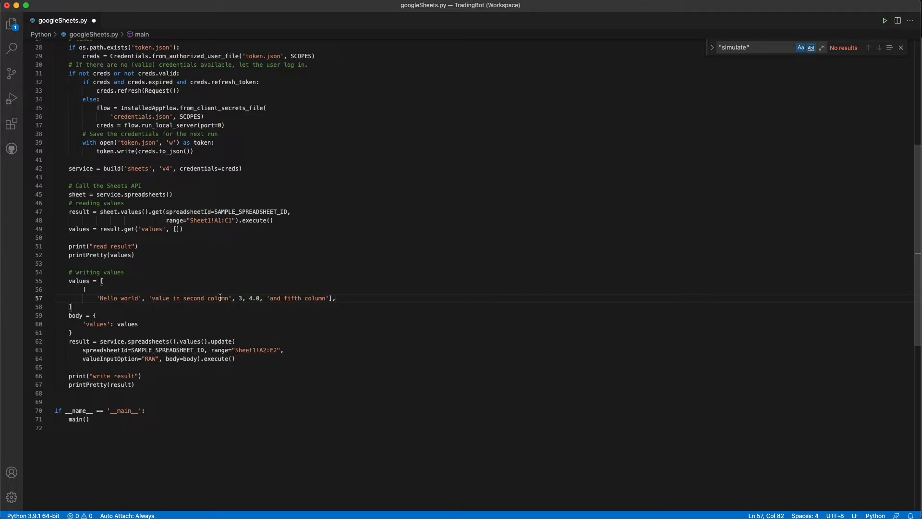
mouse_move(172, 346)
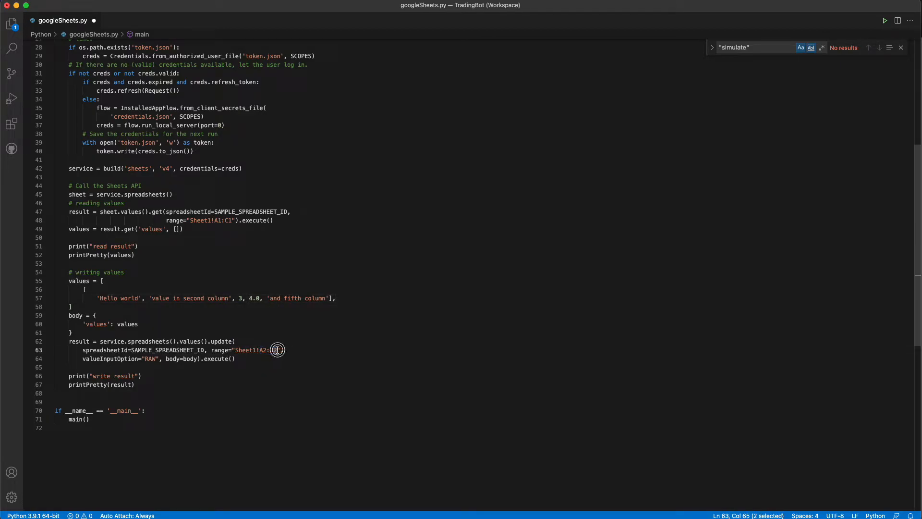
text(F2")
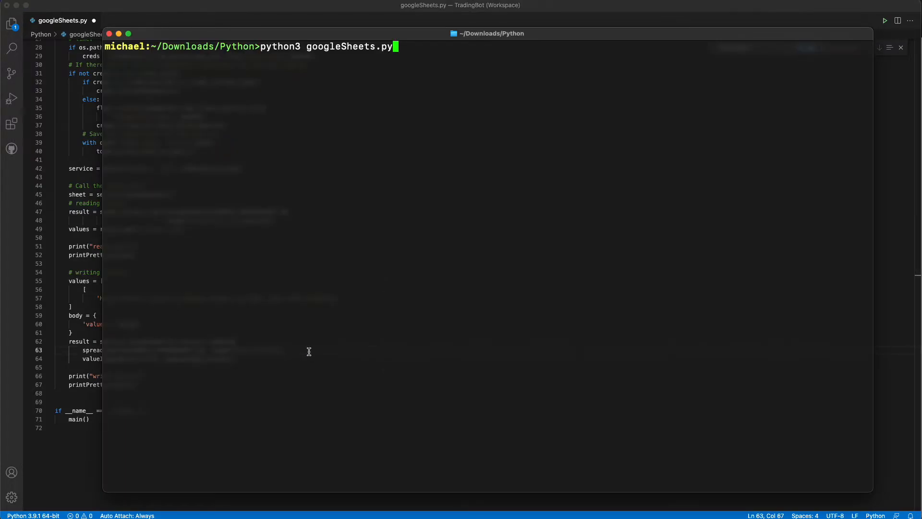
- Run python3 googleSheets.py in Terminal to launch the updateSheets Google sign-in
key(Enter)
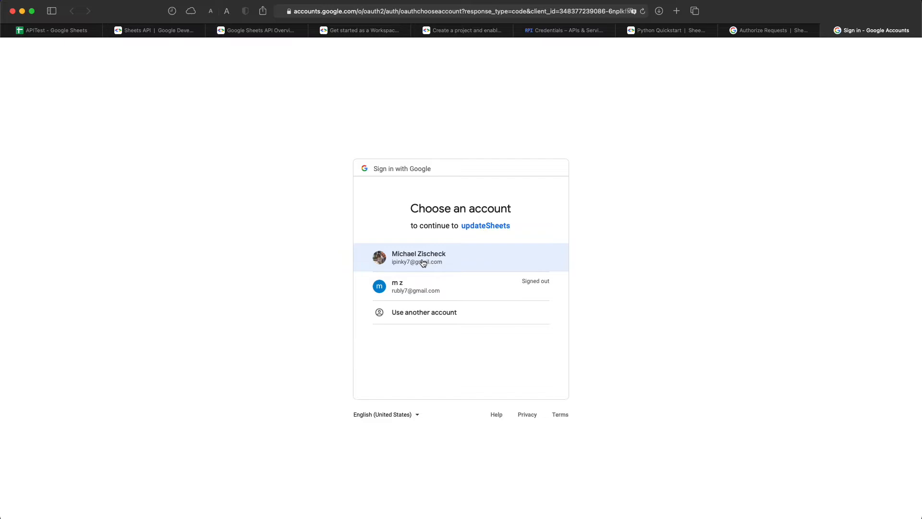
- Authorize updateSheets with the first account, bypassing the unverified warning and granting Sheets editing access
click(424, 257)
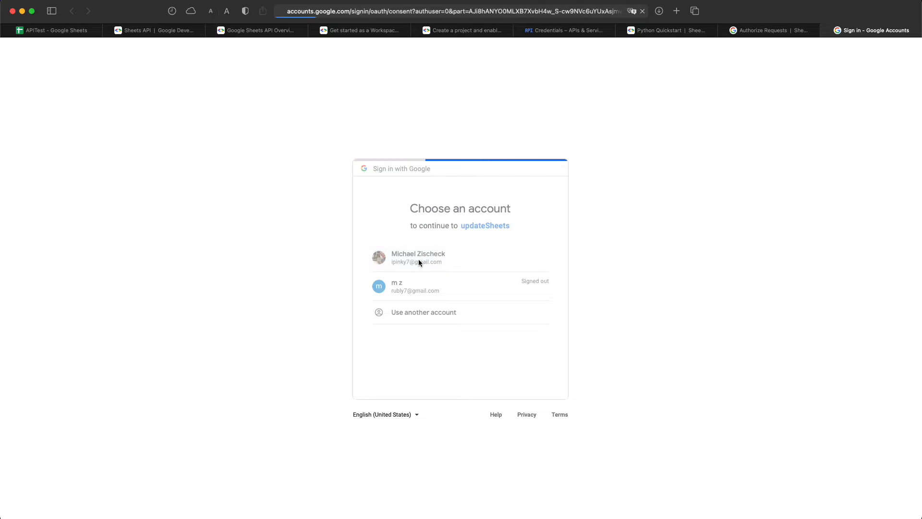
click(418, 258)
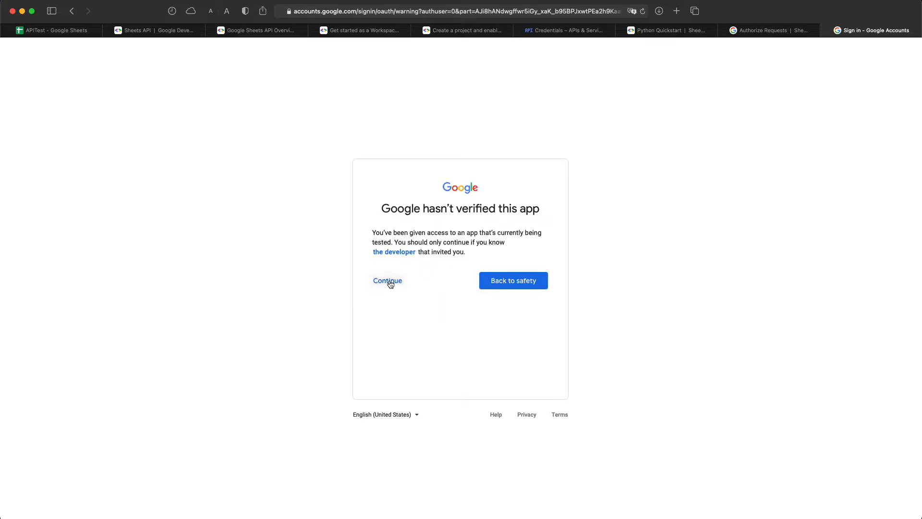
click(387, 280)
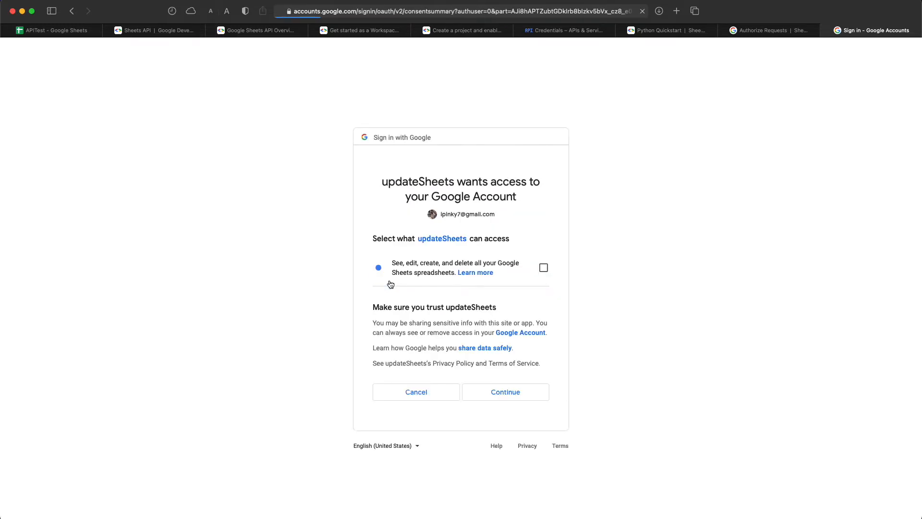
click(543, 267)
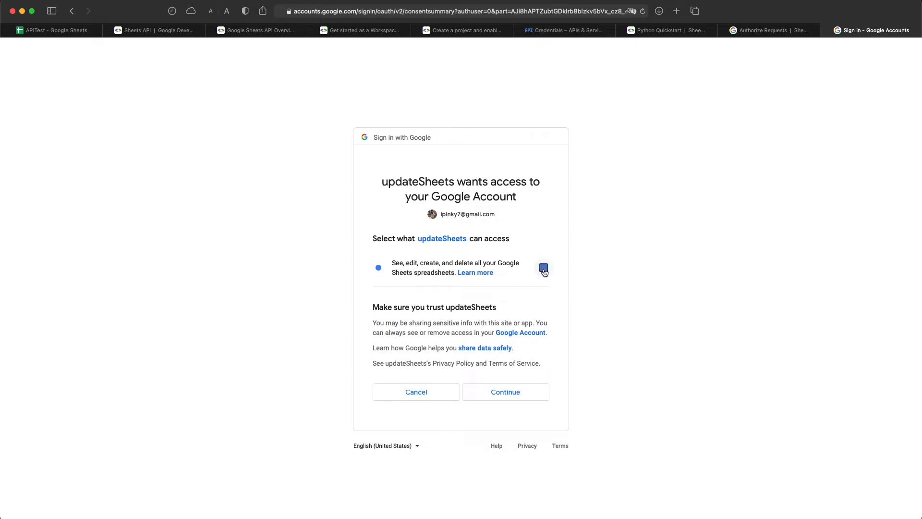
click(544, 267)
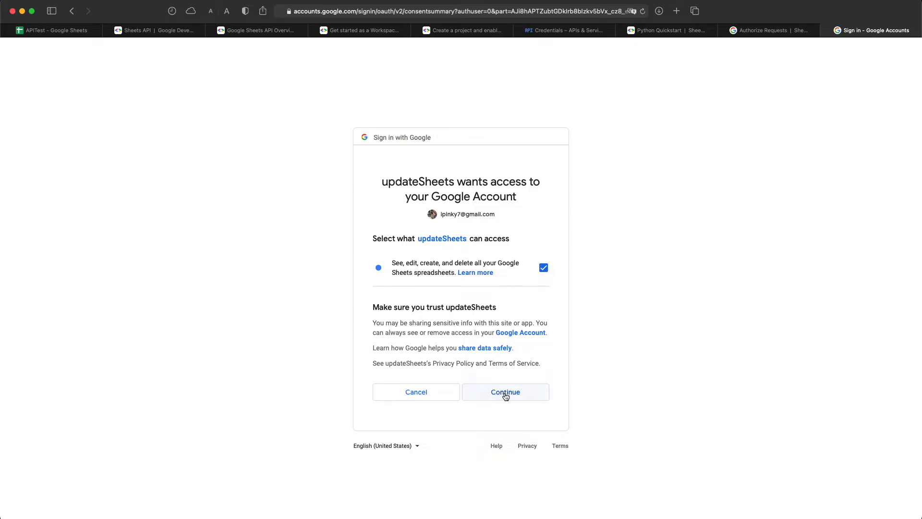
click(505, 392)
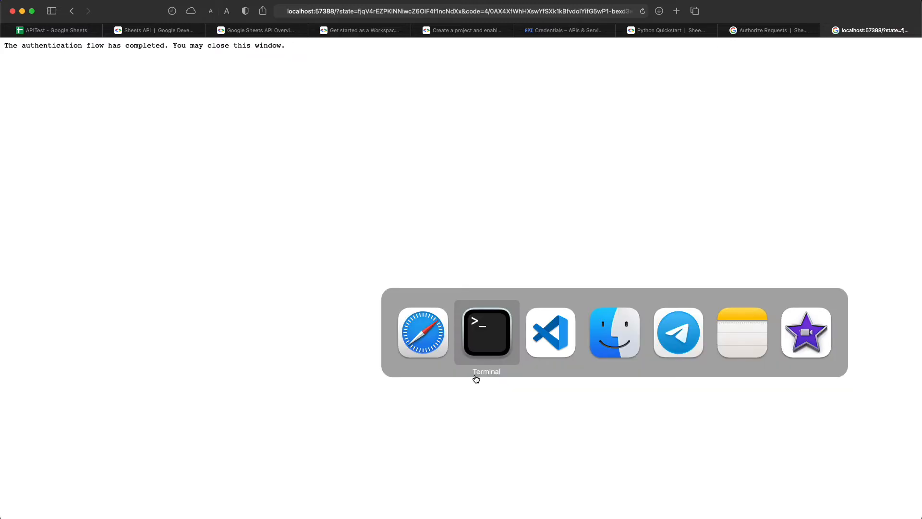
- Return to googleSheets.py to review its block writing values to Sheet1!A2:F2
click(550, 333)
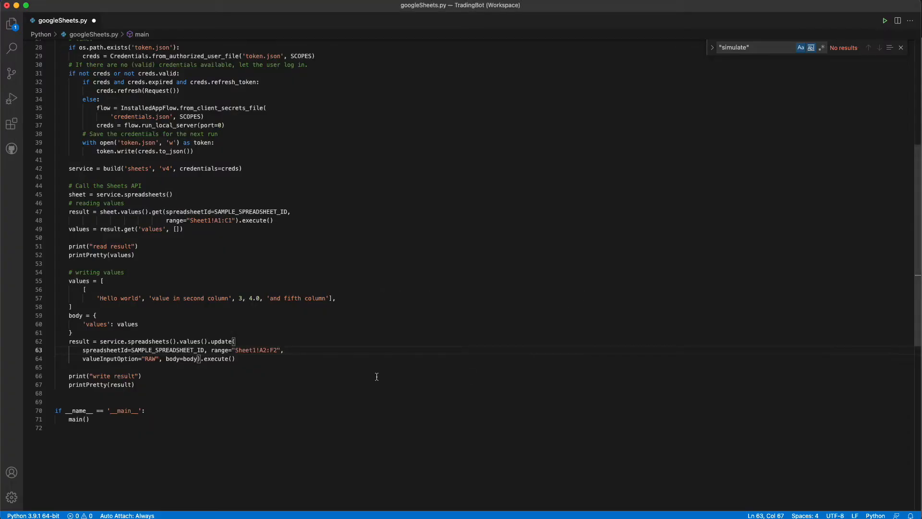
mouse_move(379, 377)
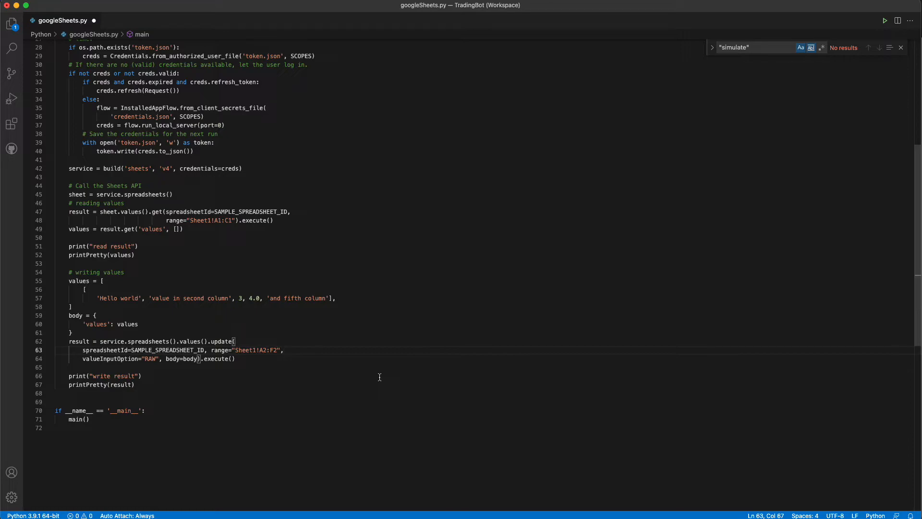
mouse_move(308, 170)
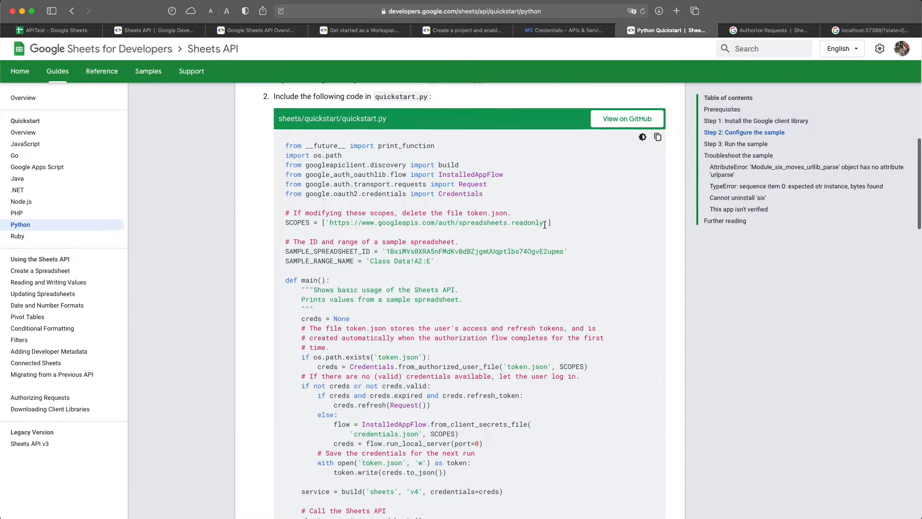
- Highlight the quickstart's spreadsheets.readonly scope, then go back to VS Code
double_click(502, 221)
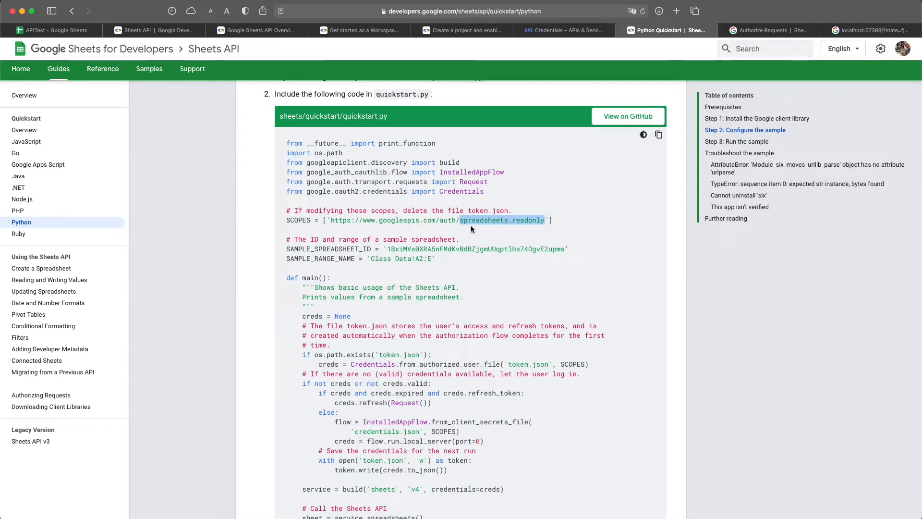
mouse_move(616, 91)
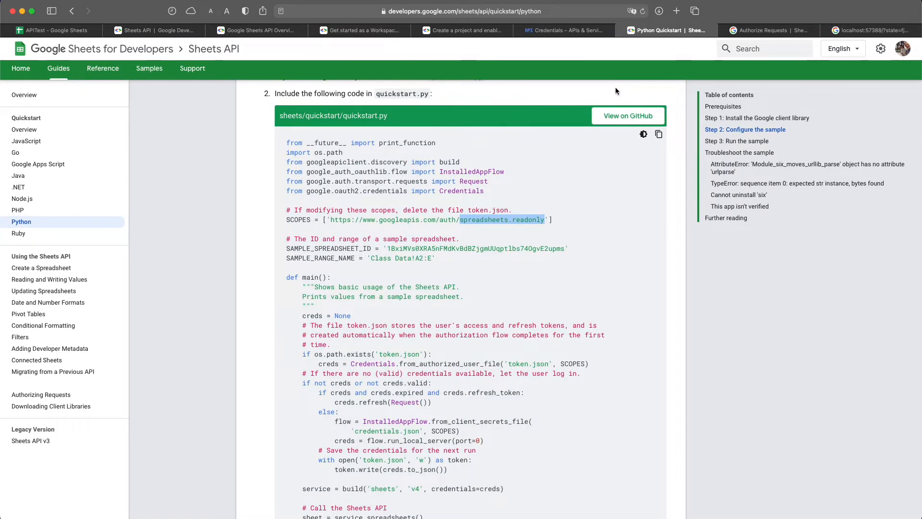
key(cmd+tab)
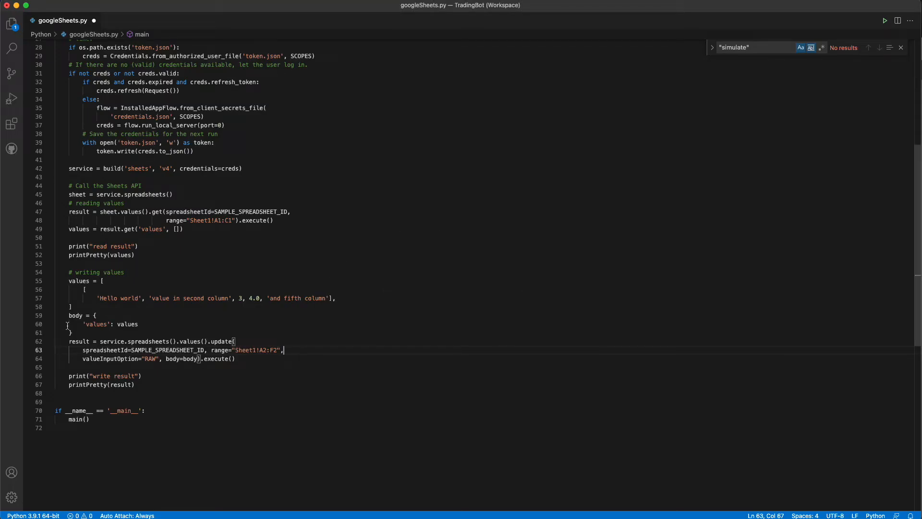
- Review the value-writing block and full spreadsheets scope in googleSheets.py, then switch to Safari
drag(69, 281, 236, 358)
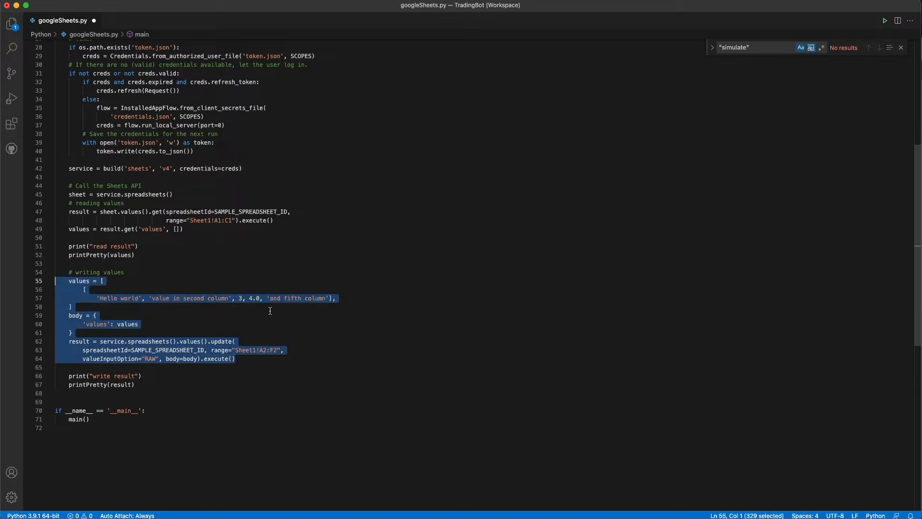
click(486, 315)
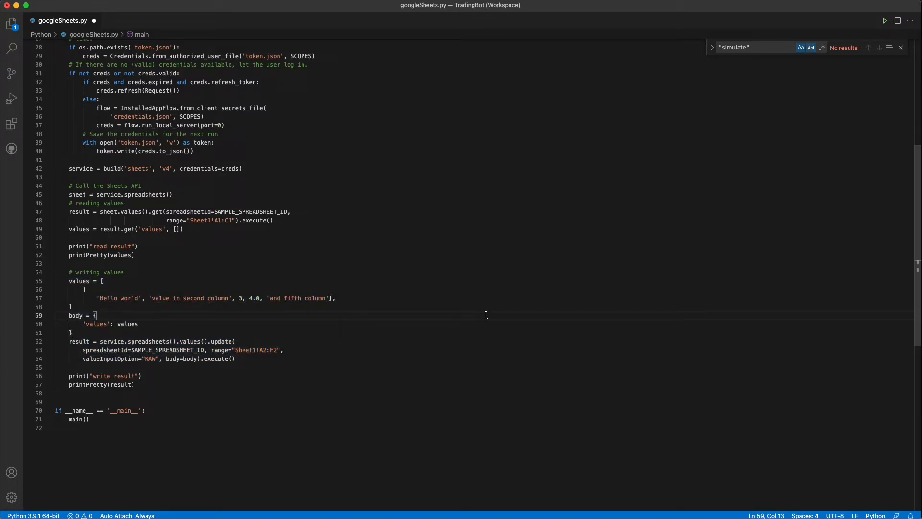
mouse_move(476, 227)
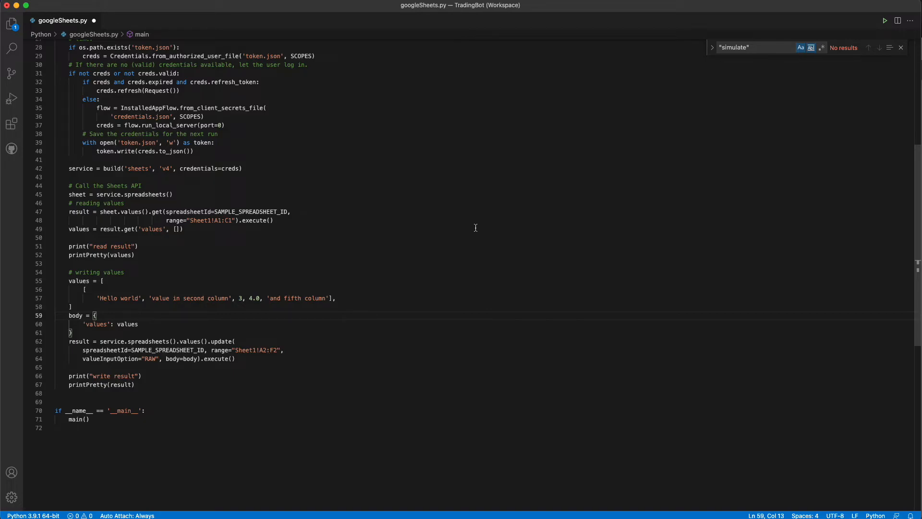
mouse_move(477, 226)
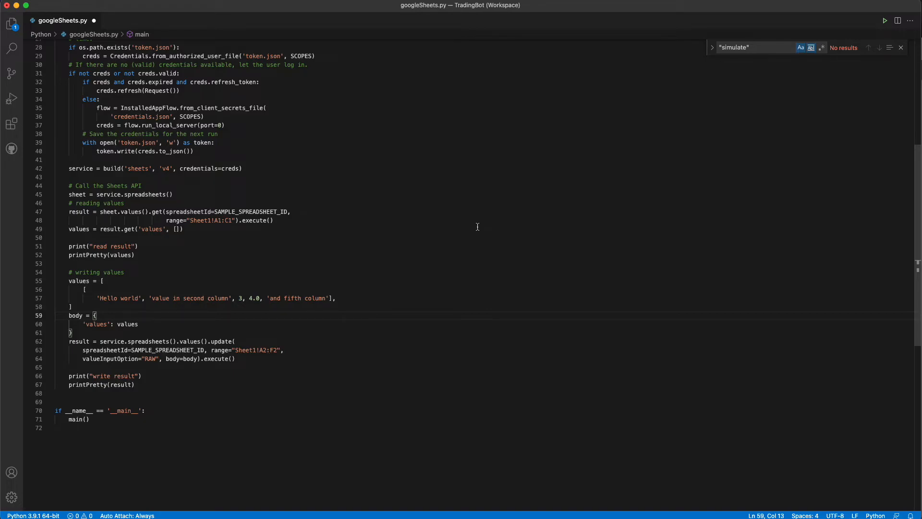
mouse_move(468, 238)
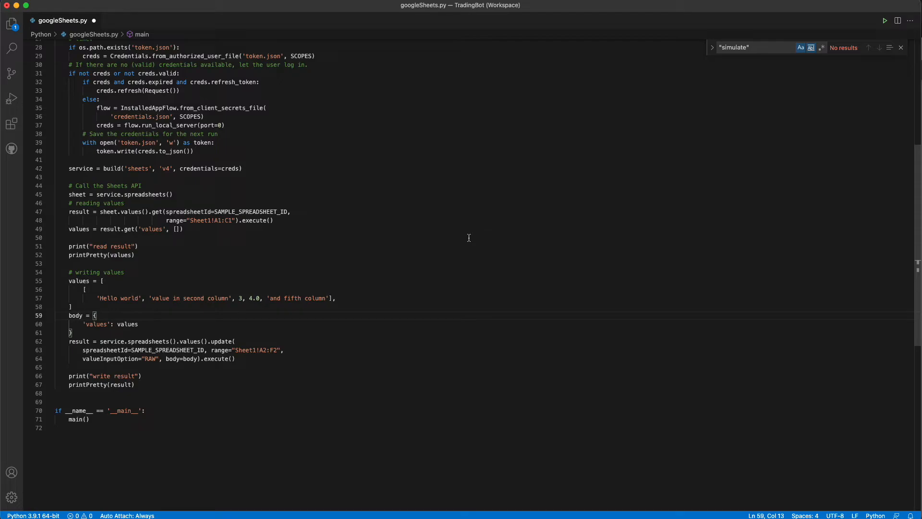
mouse_move(446, 204)
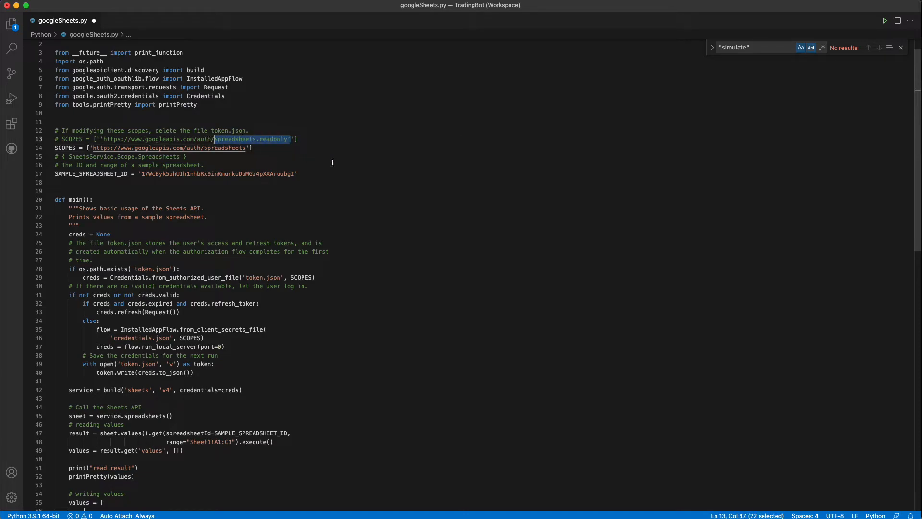
mouse_move(391, 162)
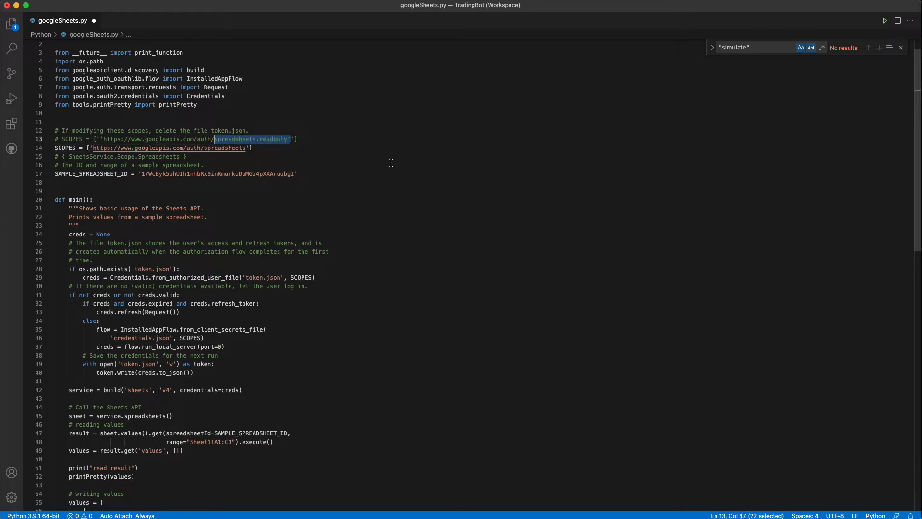
key(cmd+tab)
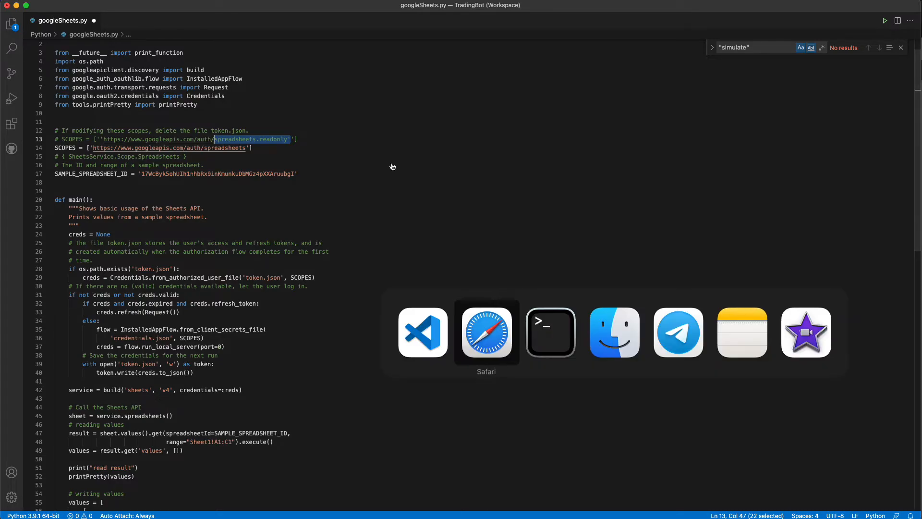
click(486, 332)
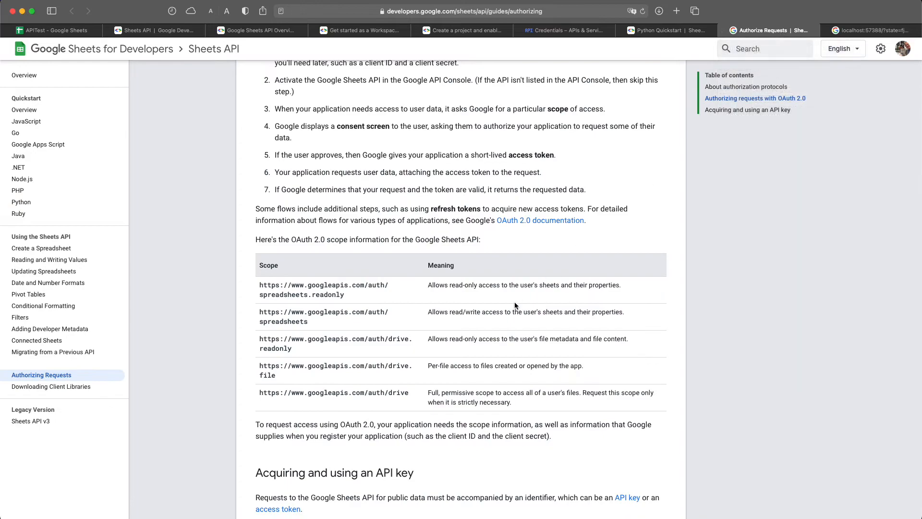
mouse_move(259, 284)
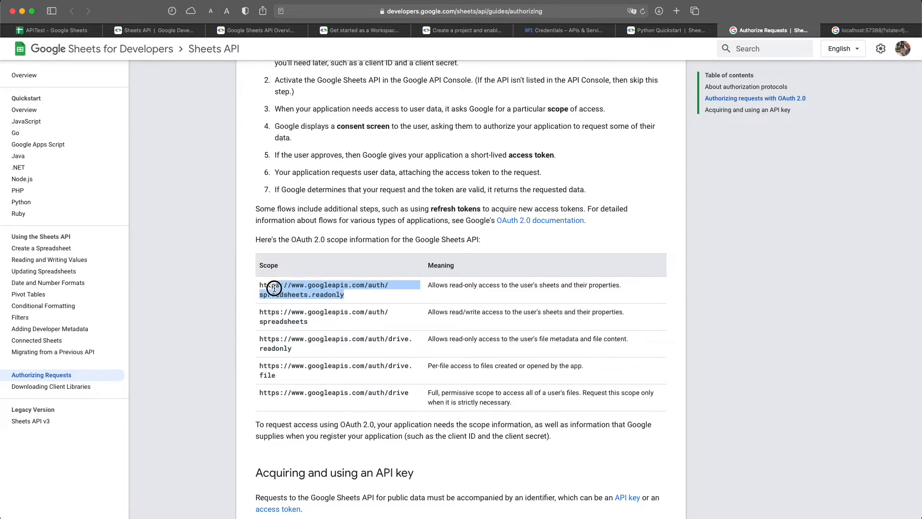
- Highlight the spreadsheets.readonly and read/write spreadsheets entries in the OAuth scope table
click(310, 324)
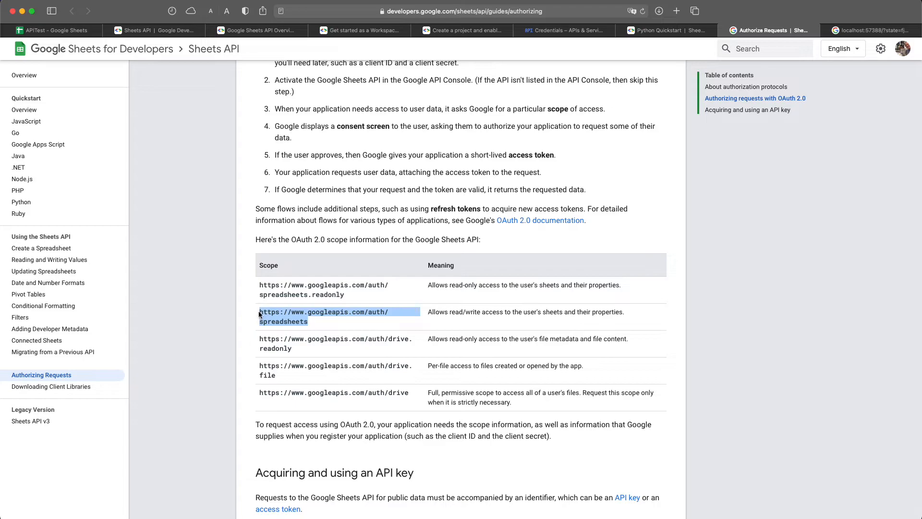
mouse_move(345, 328)
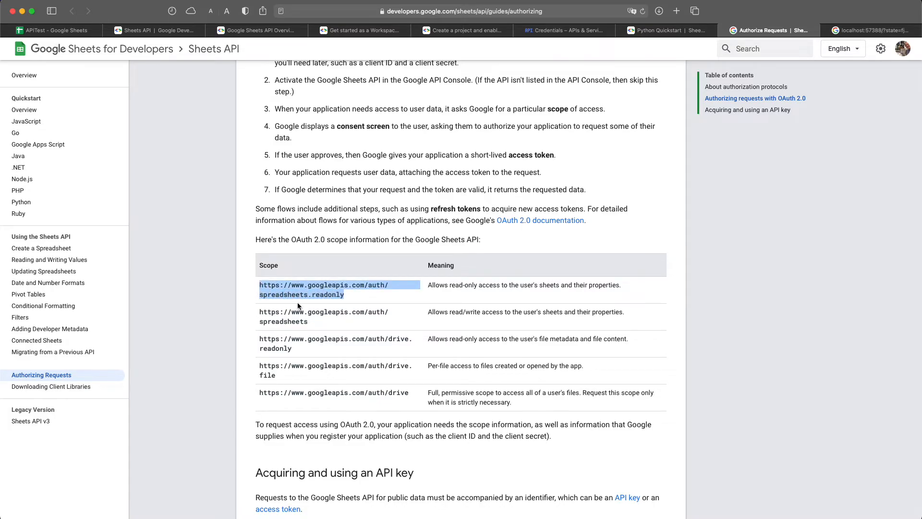
double_click(292, 321)
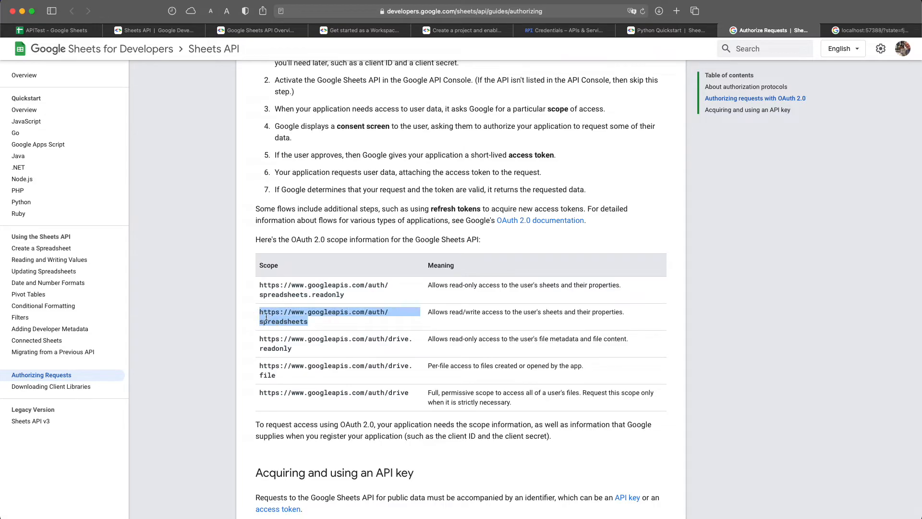
mouse_move(285, 317)
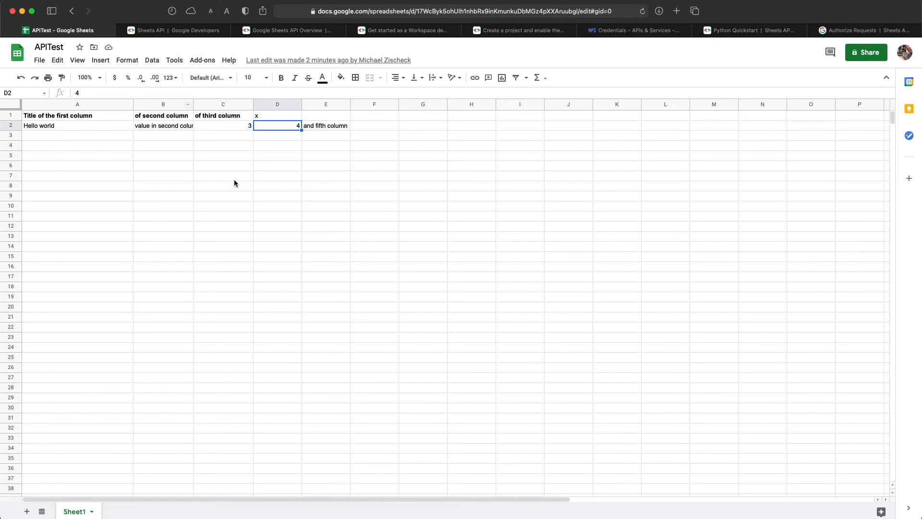
mouse_move(35, 130)
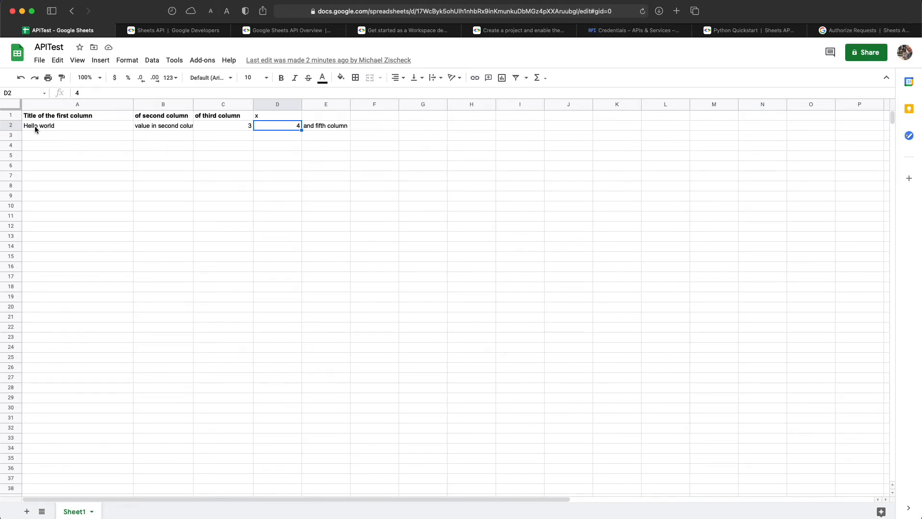
mouse_move(330, 137)
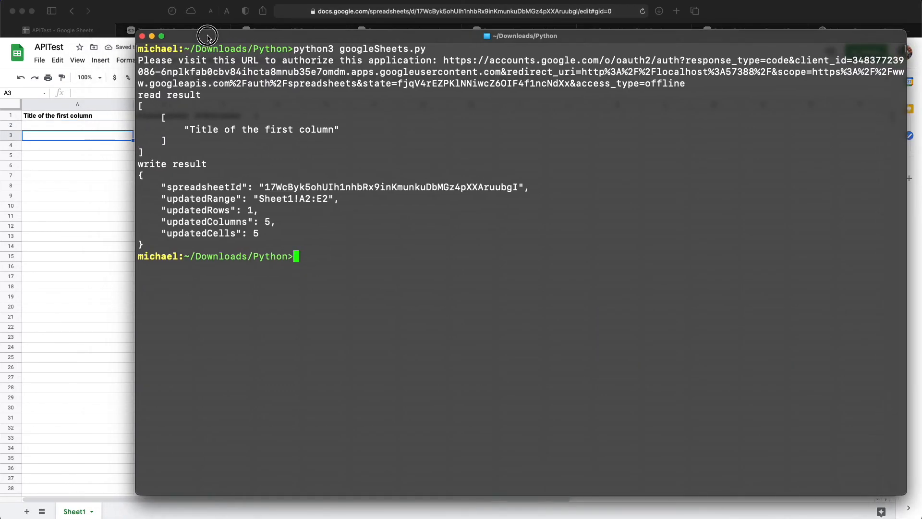
- Move Terminal down to reveal APITest and rerun python3 googleSheets.py to fill row 2
drag(207, 35, 205, 215)
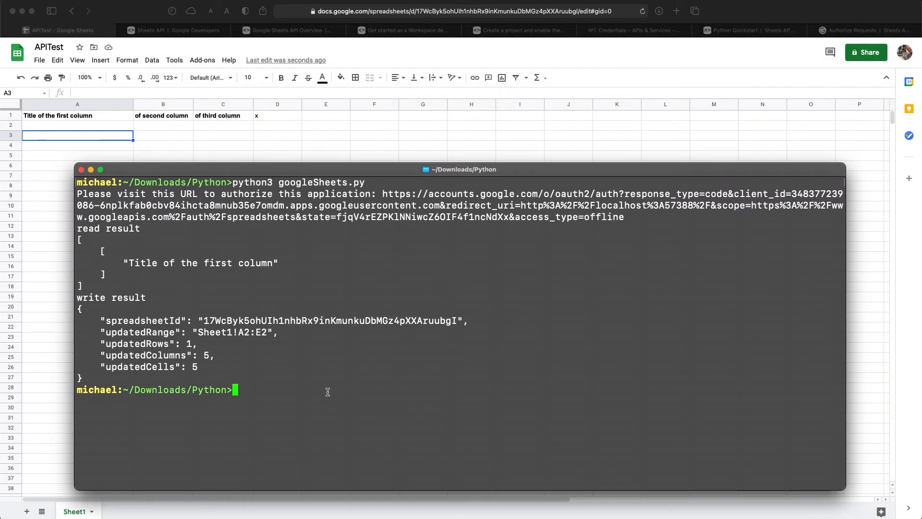
text(python3 googleSheets.py)
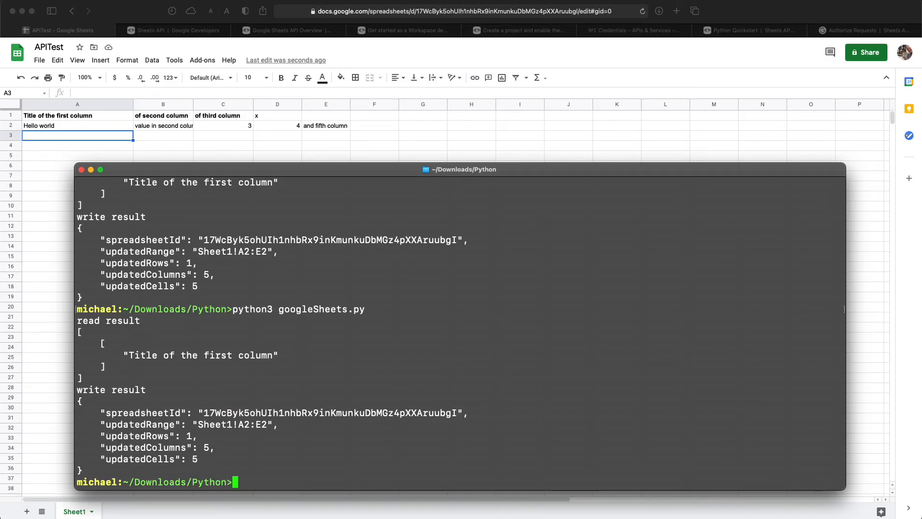
mouse_move(278, 134)
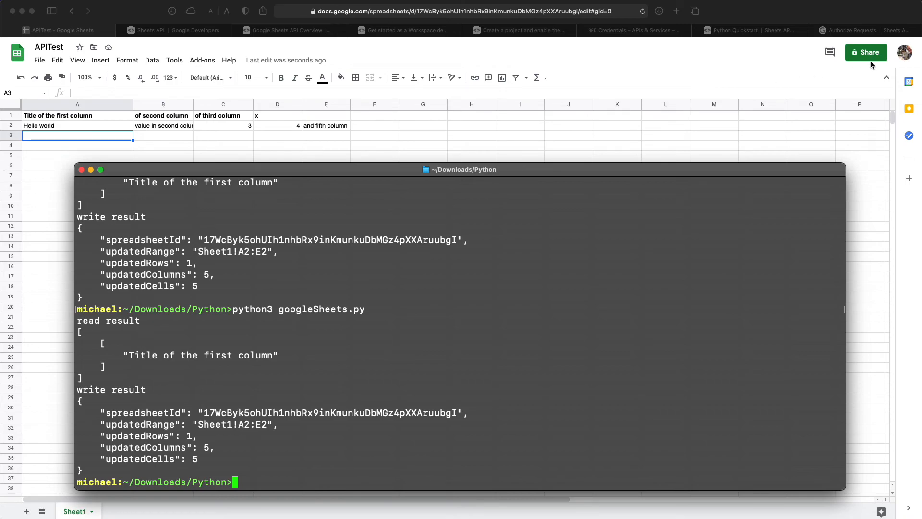
mouse_move(687, 283)
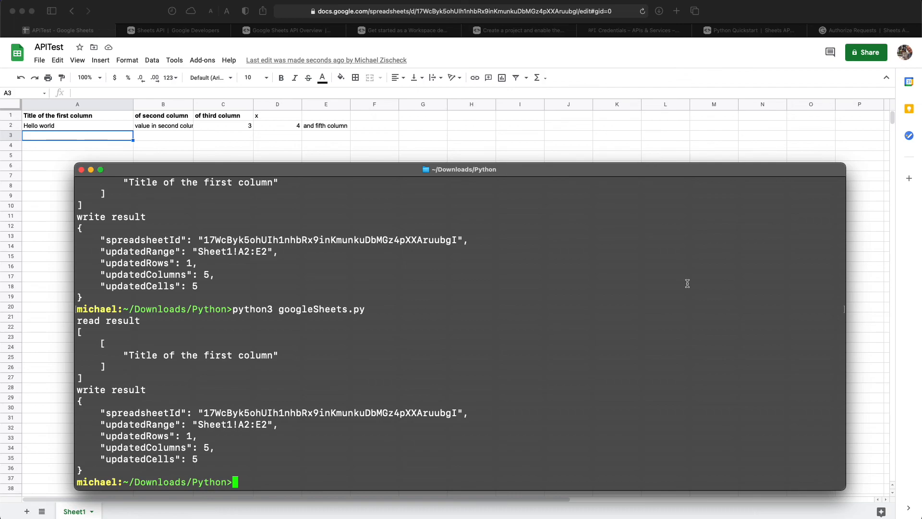
mouse_move(671, 280)
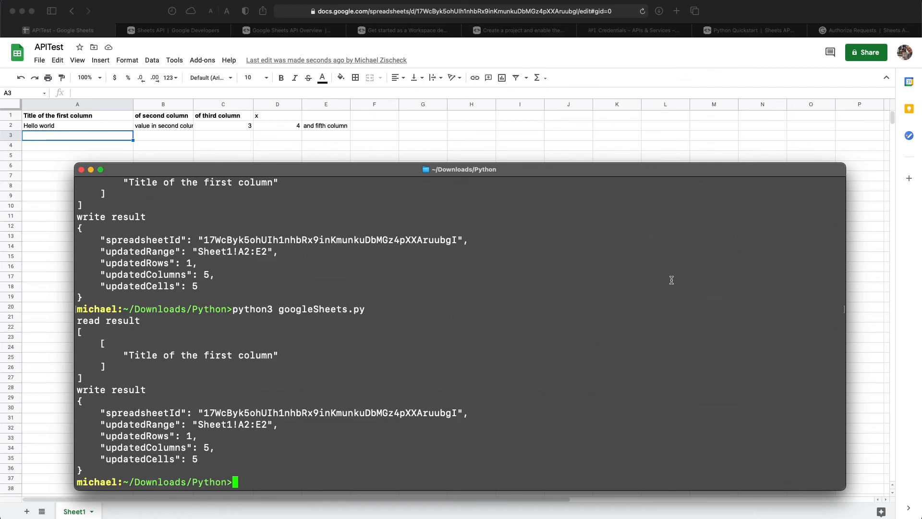
mouse_move(550, 313)
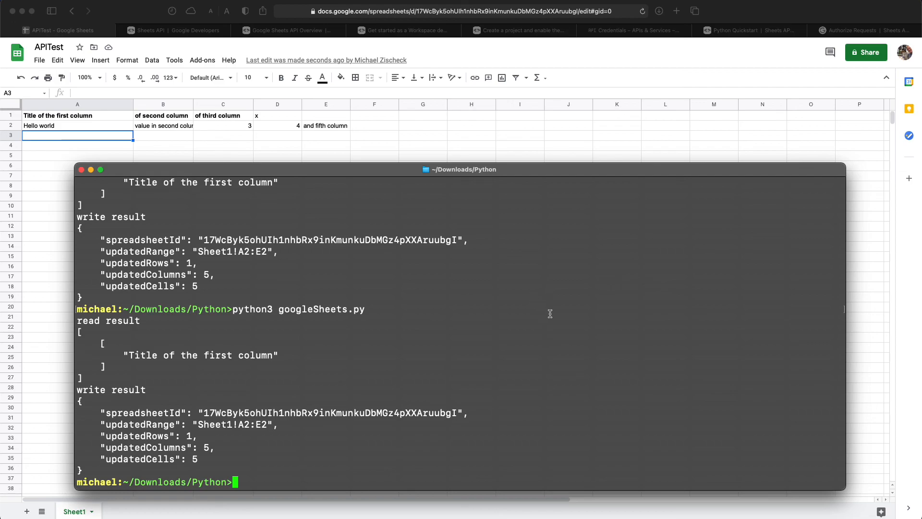
mouse_move(759, 176)
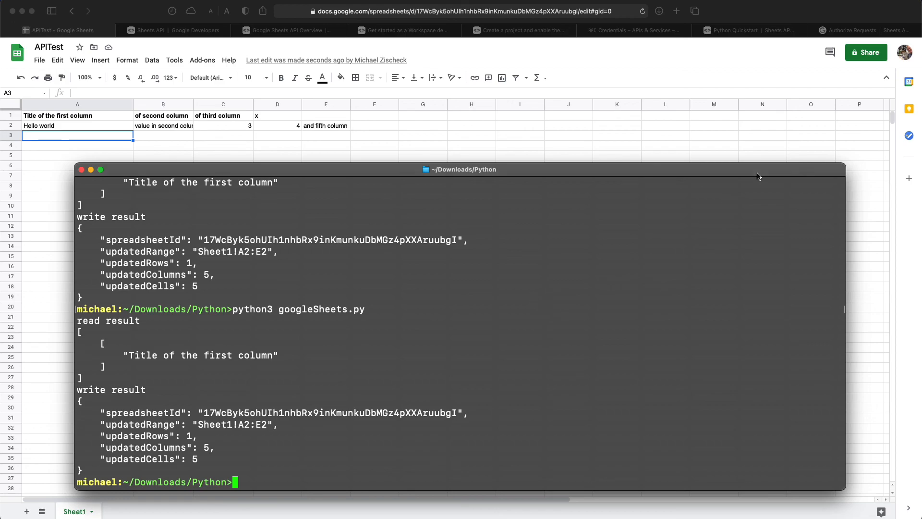